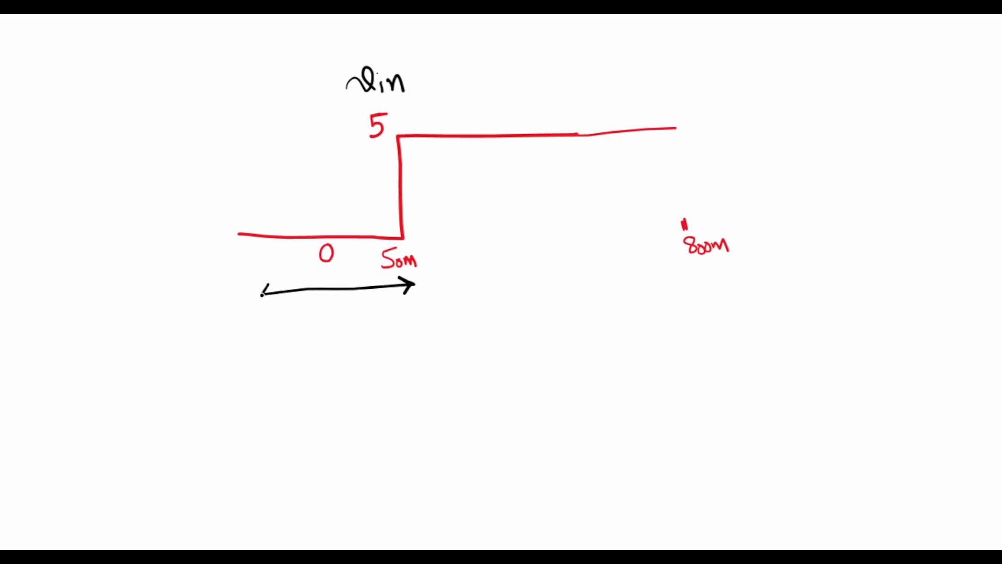
- Label the delay arrow 'Tdelay' and note 'V(on): V(off)' on the step-input sketch
text(Tdelay)
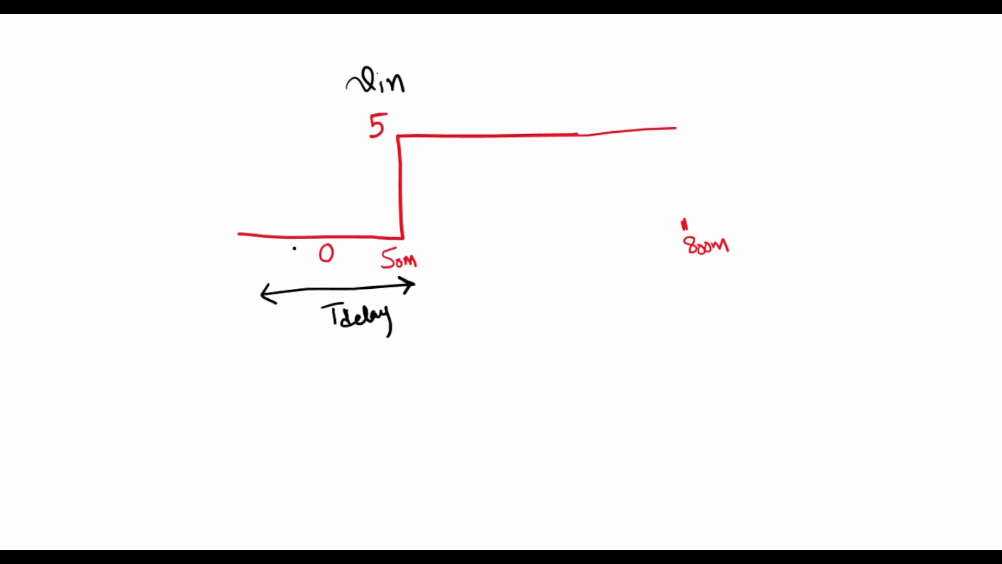
text(V(on): V(off))
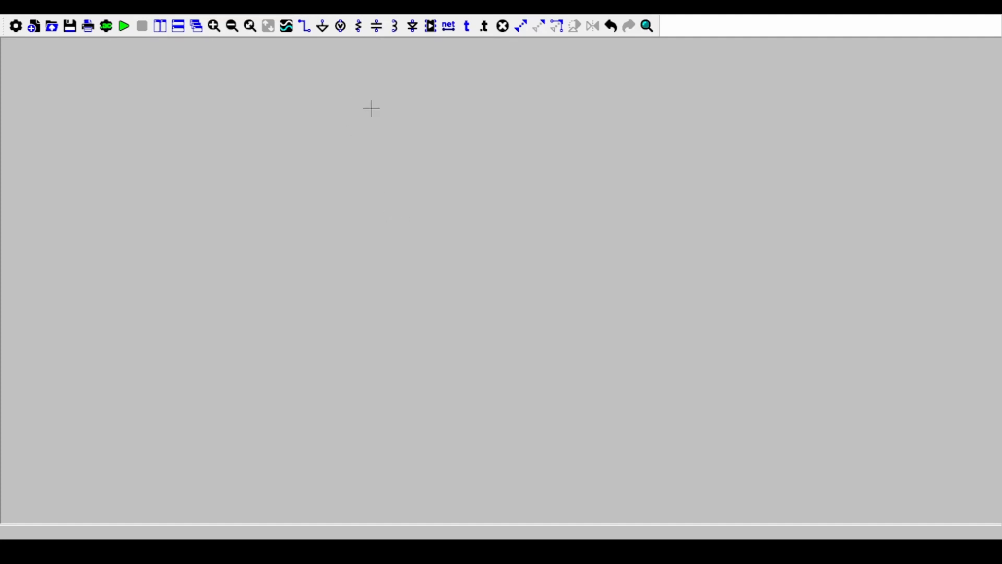
mouse_move(411, 123)
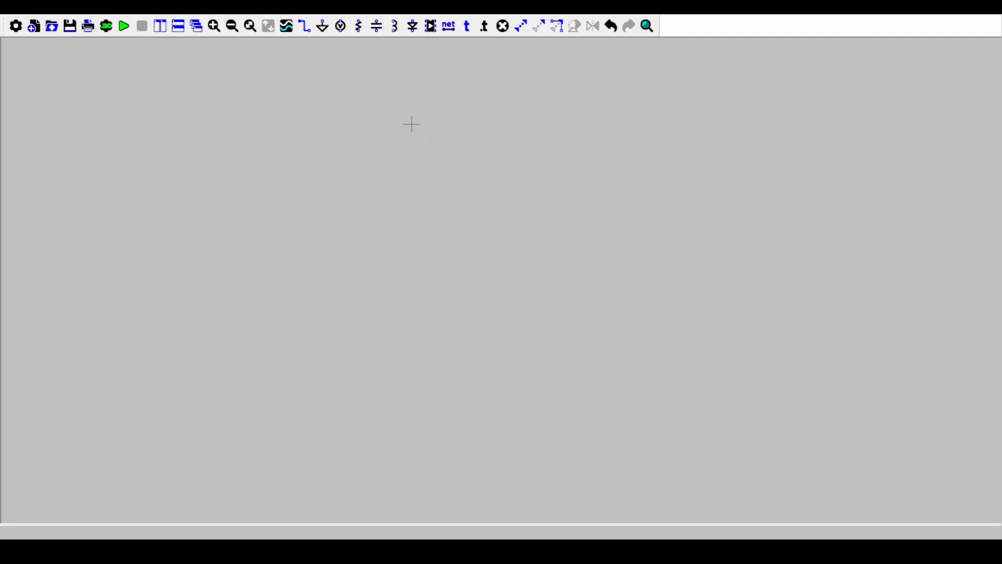
- Place a horizontal resistor R1 on the empty schematic
click(409, 131)
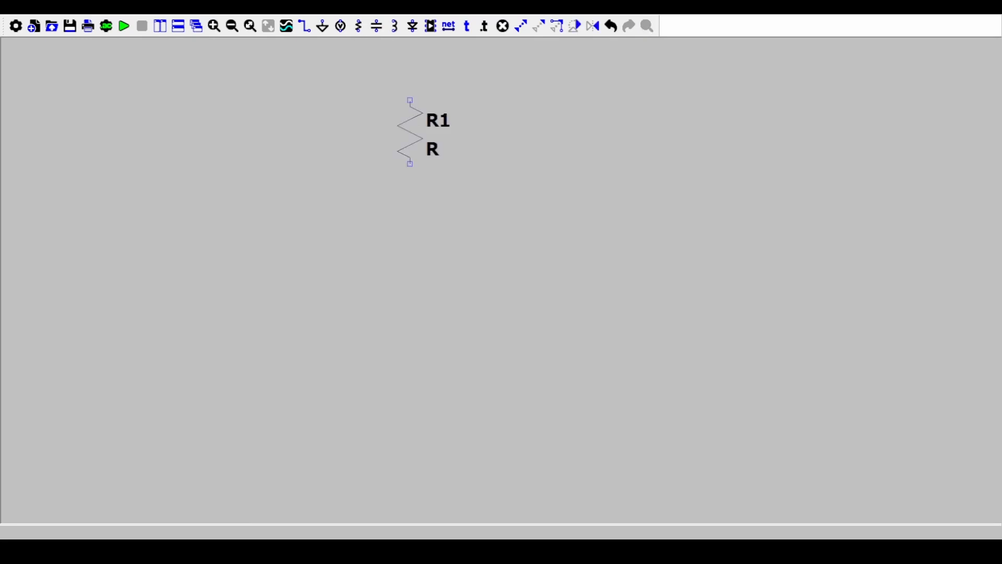
drag(410, 132, 416, 196)
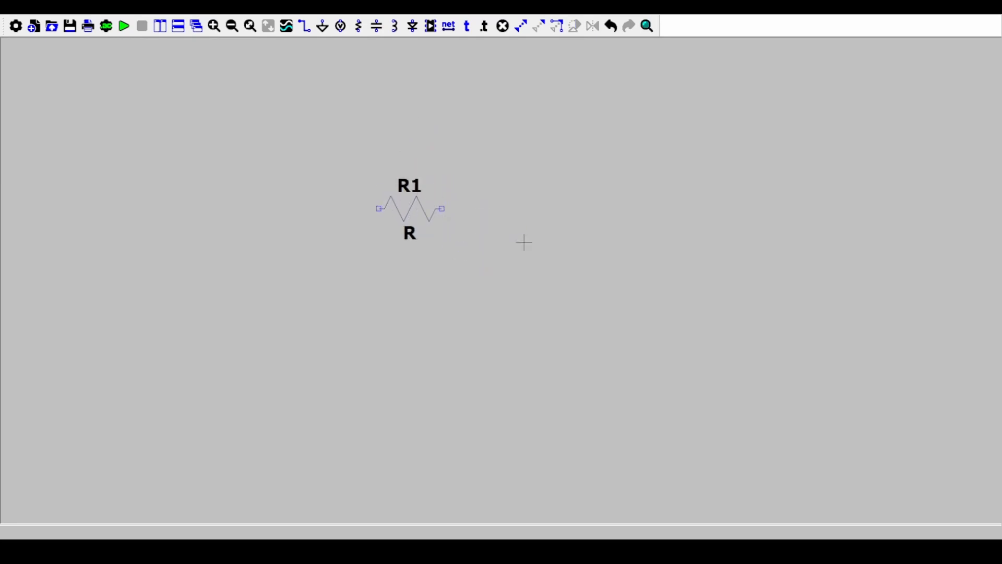
mouse_move(514, 238)
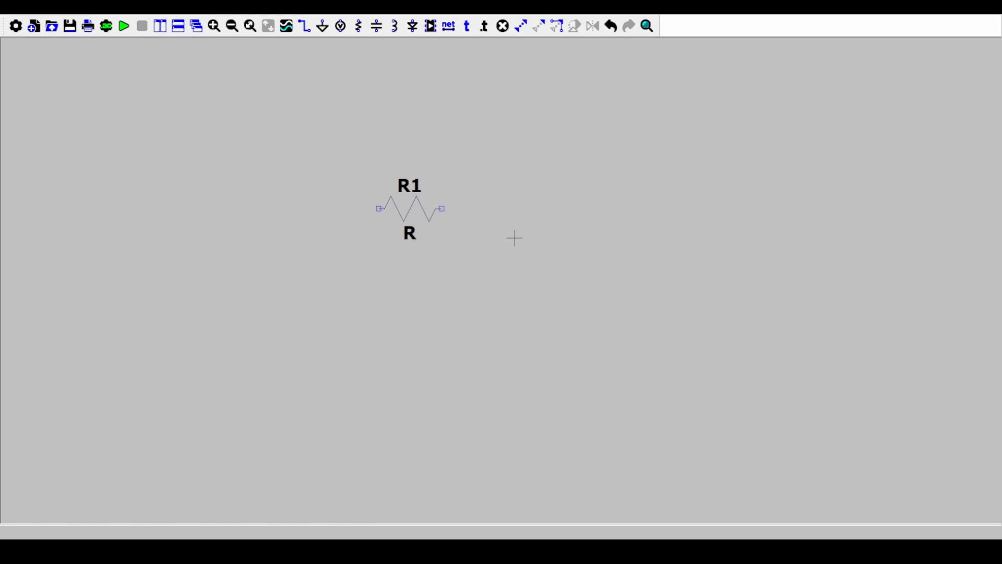
click(515, 238)
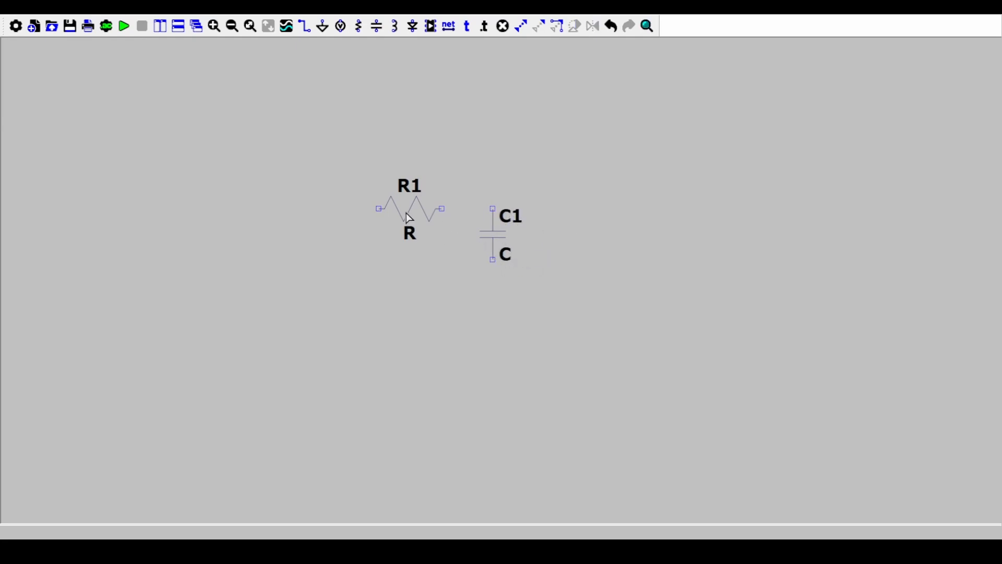
mouse_move(603, 311)
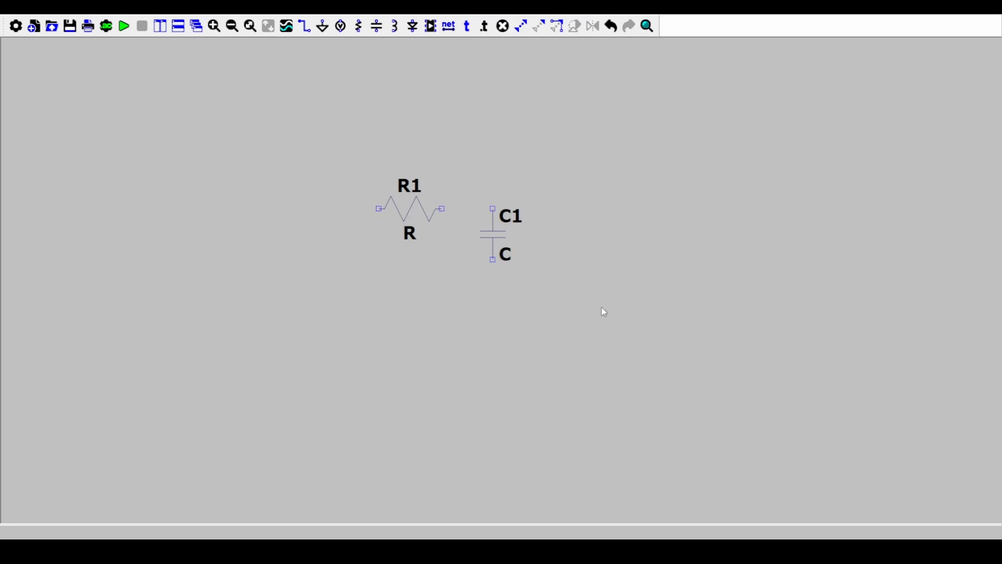
mouse_move(562, 281)
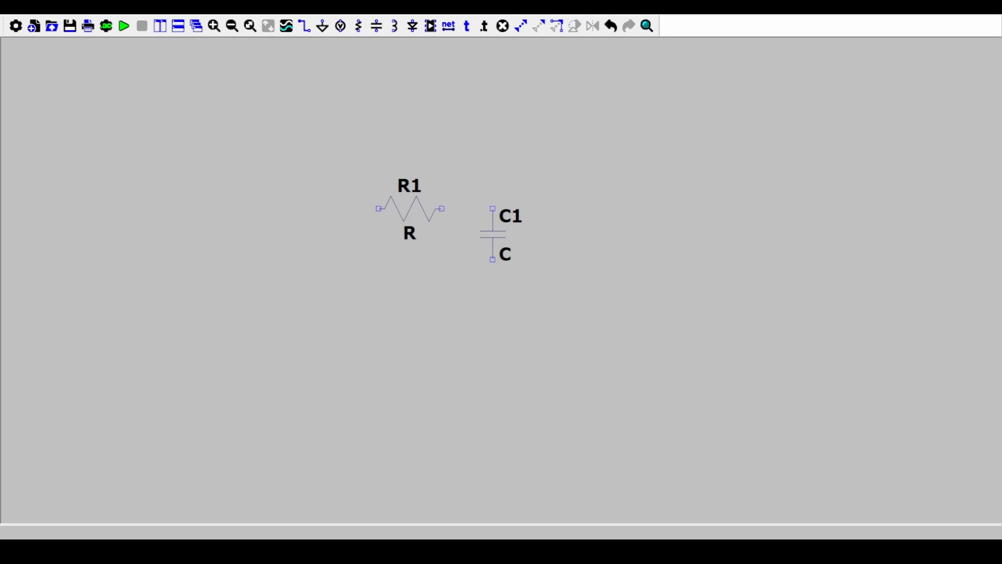
mouse_move(573, 273)
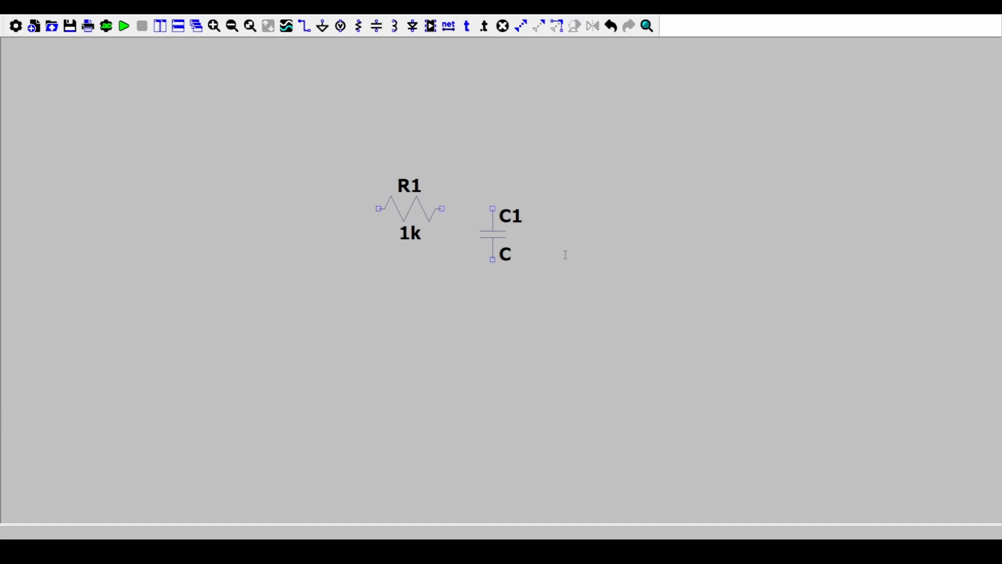
mouse_move(565, 255)
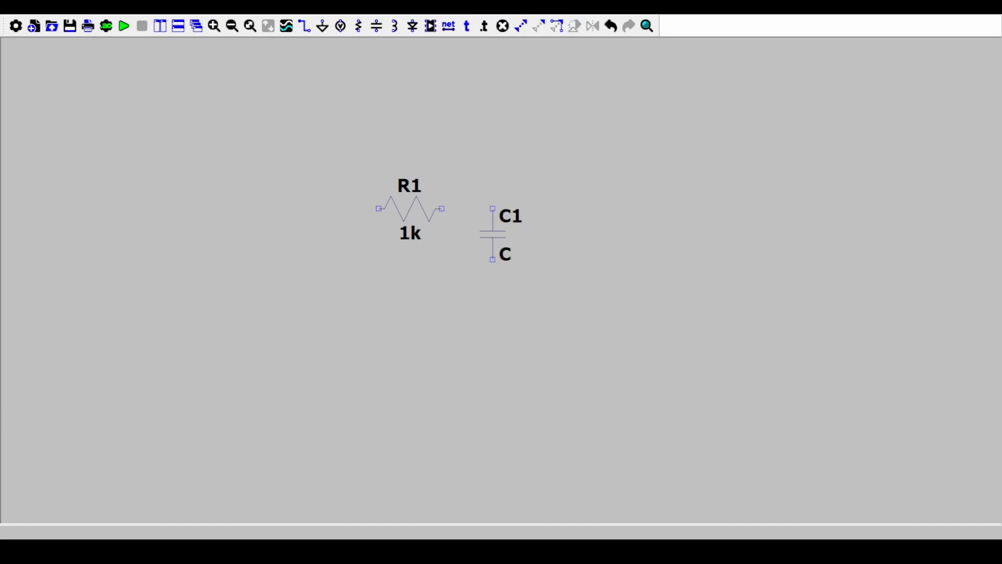
mouse_move(578, 218)
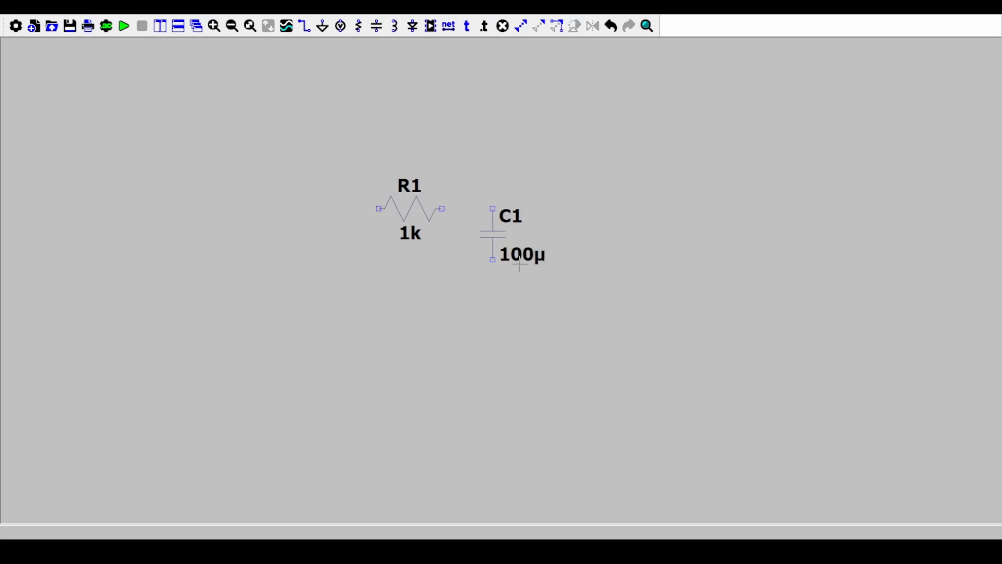
mouse_move(362, 229)
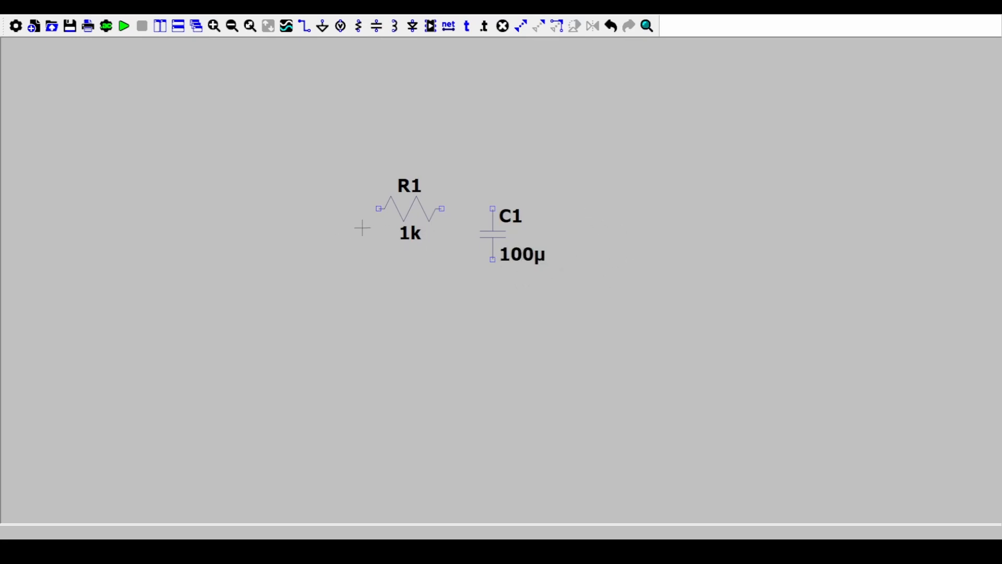
mouse_move(335, 69)
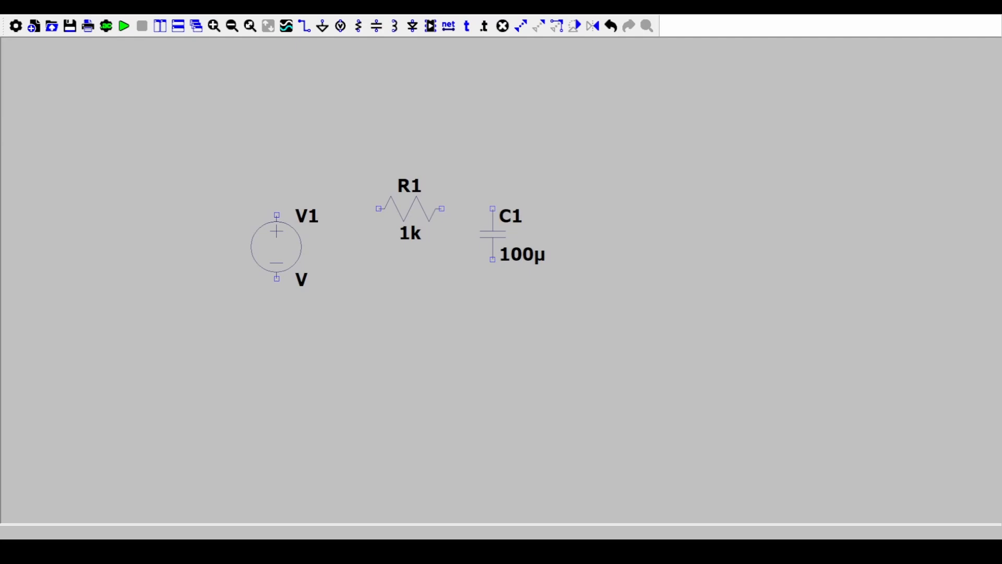
- Place voltage source V1 to the left of resistor R1
click(333, 265)
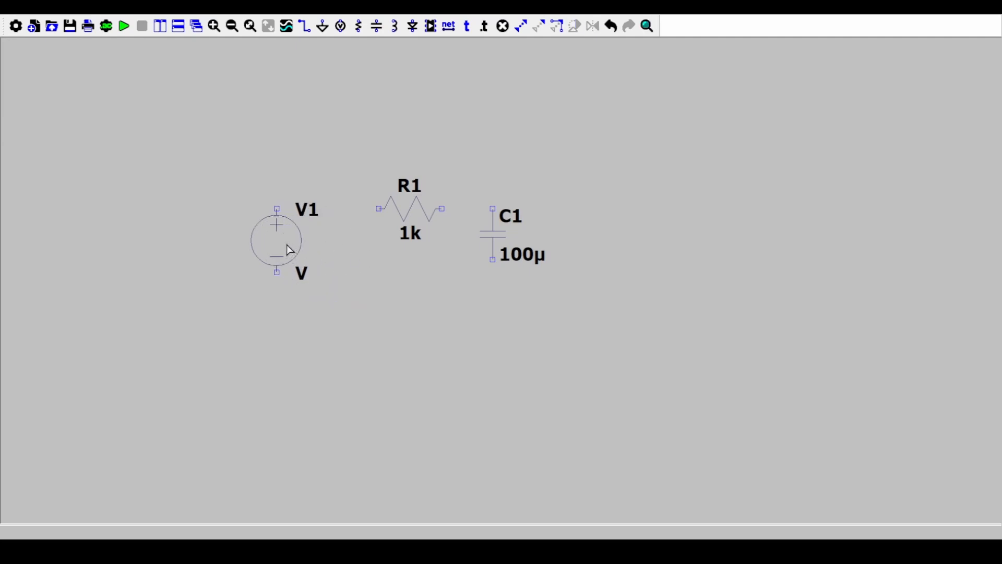
mouse_move(581, 294)
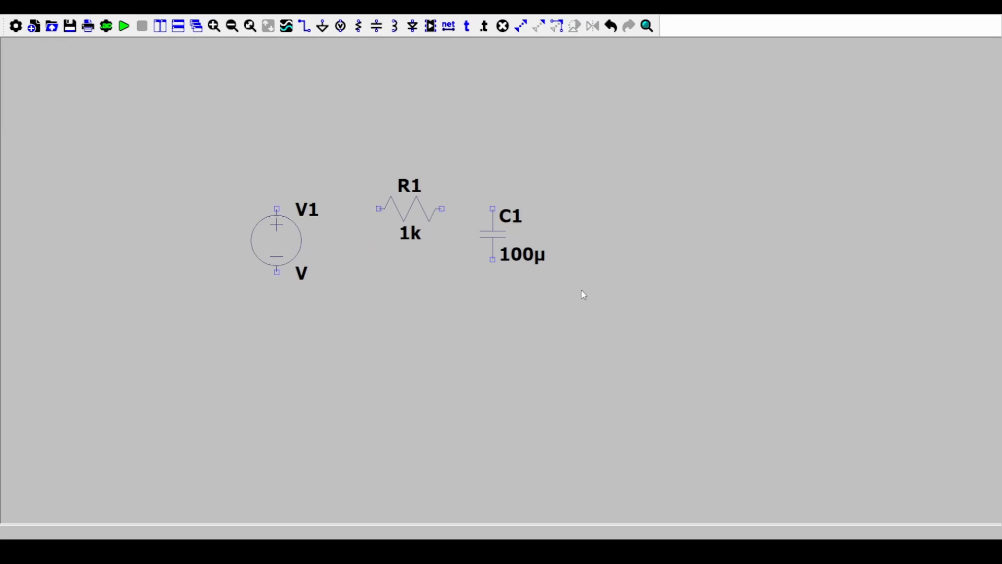
mouse_move(375, 195)
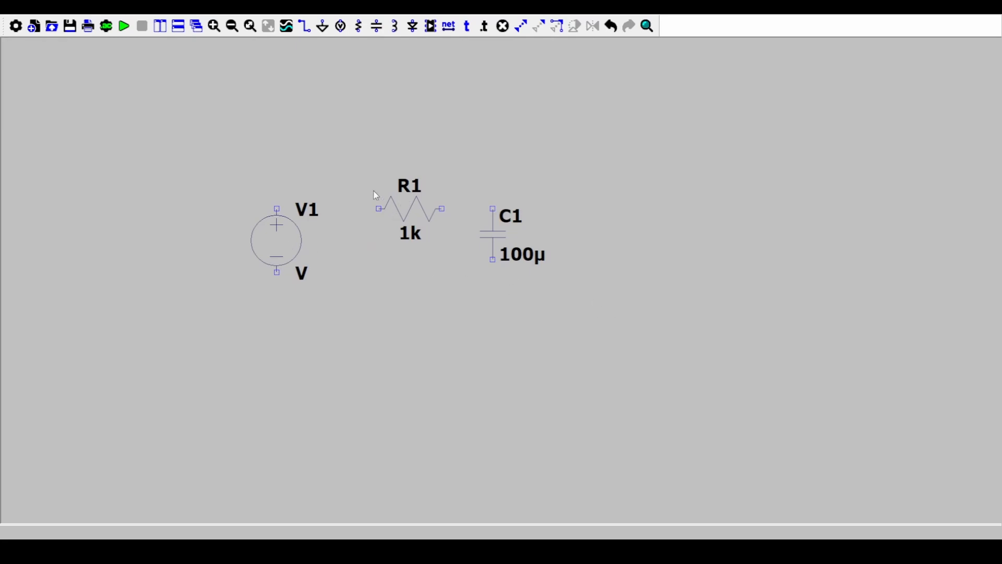
mouse_move(368, 186)
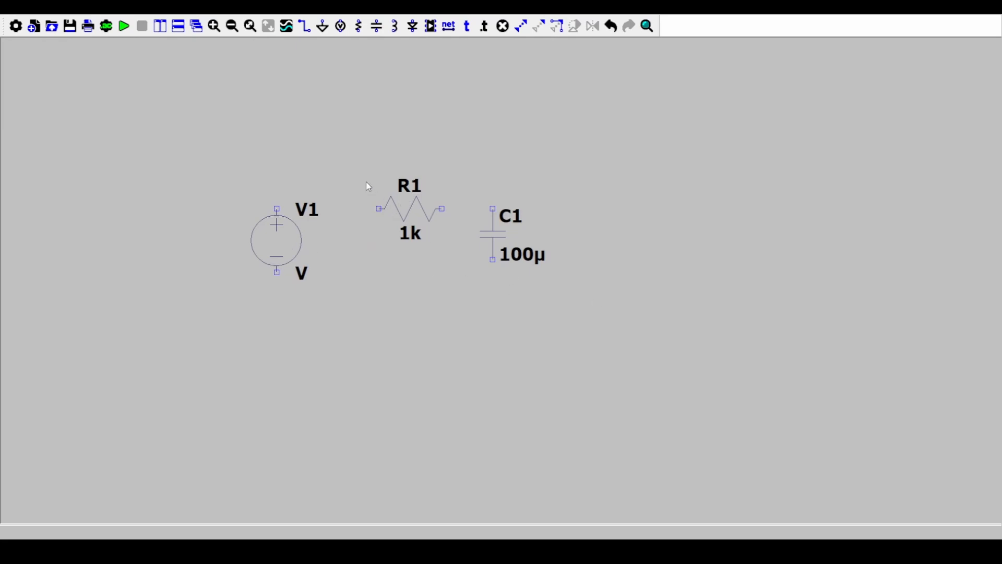
mouse_move(548, 357)
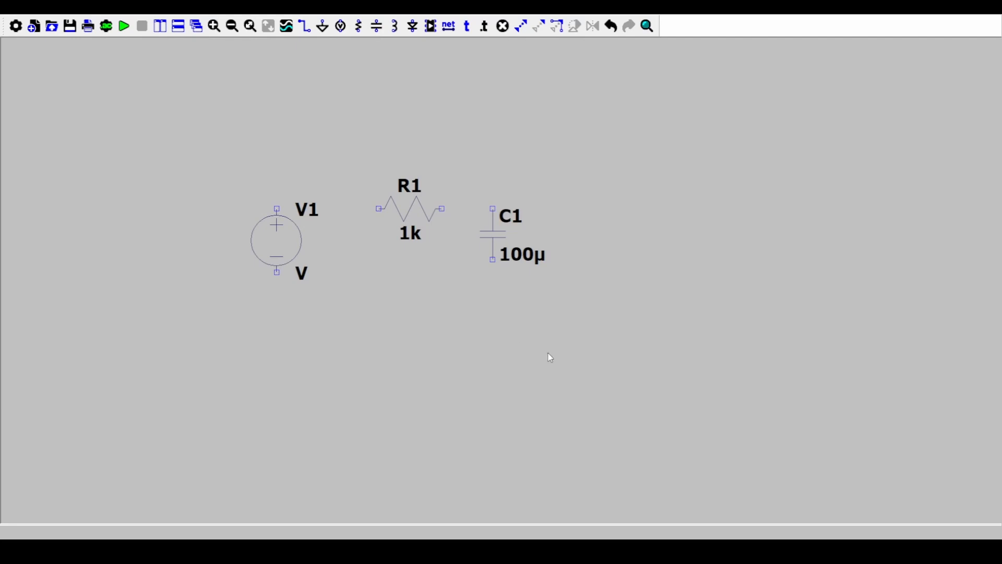
mouse_move(497, 289)
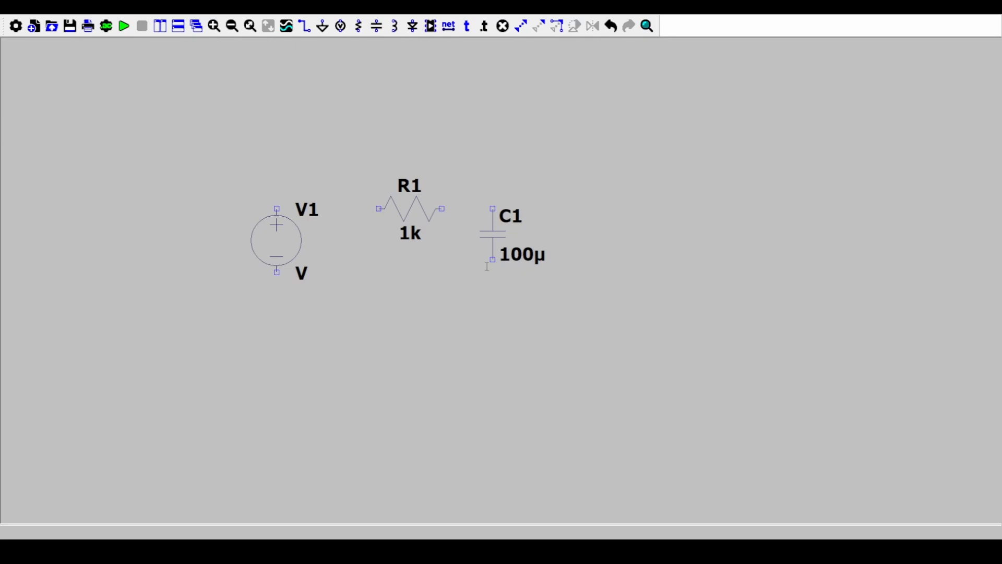
mouse_move(485, 280)
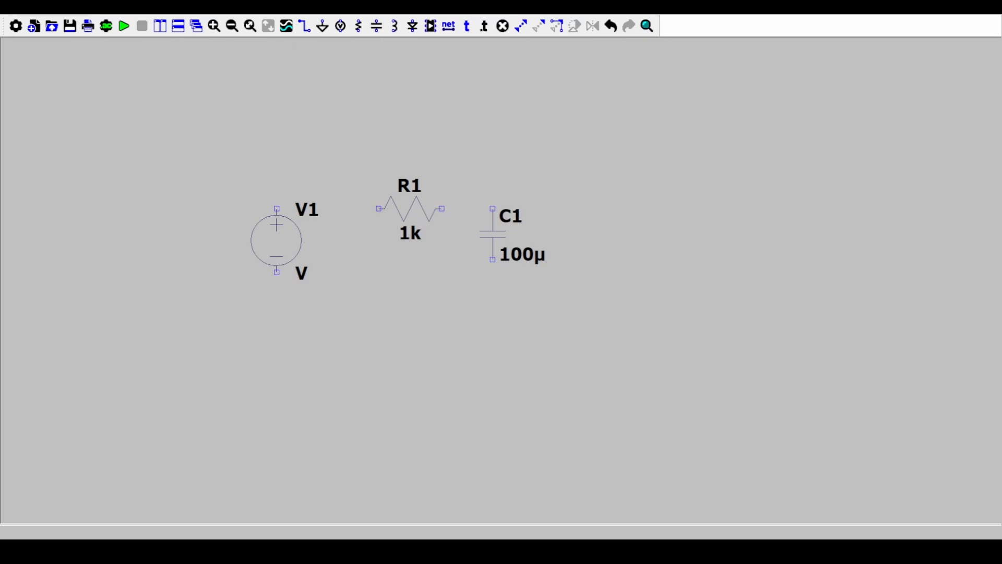
mouse_move(483, 299)
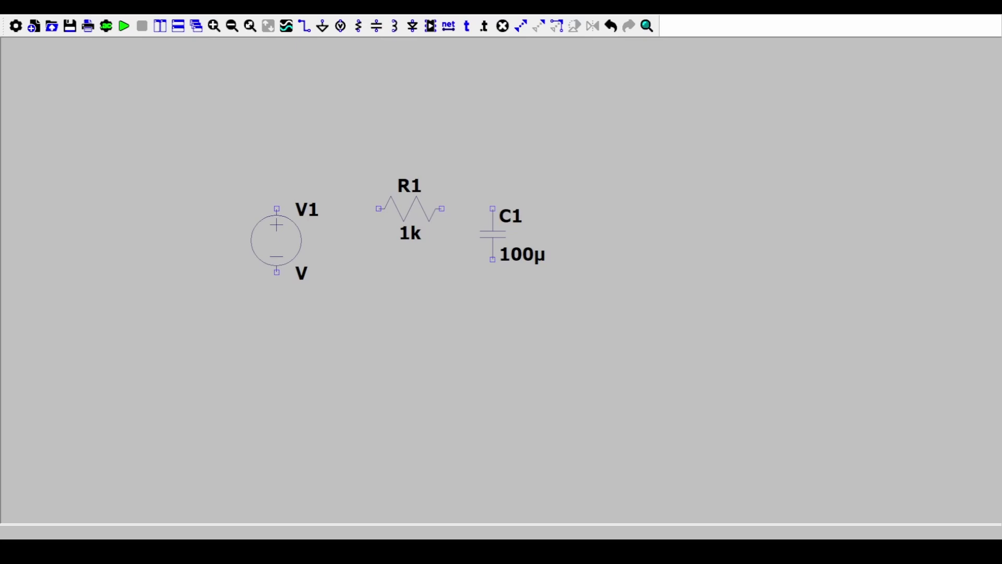
mouse_move(481, 326)
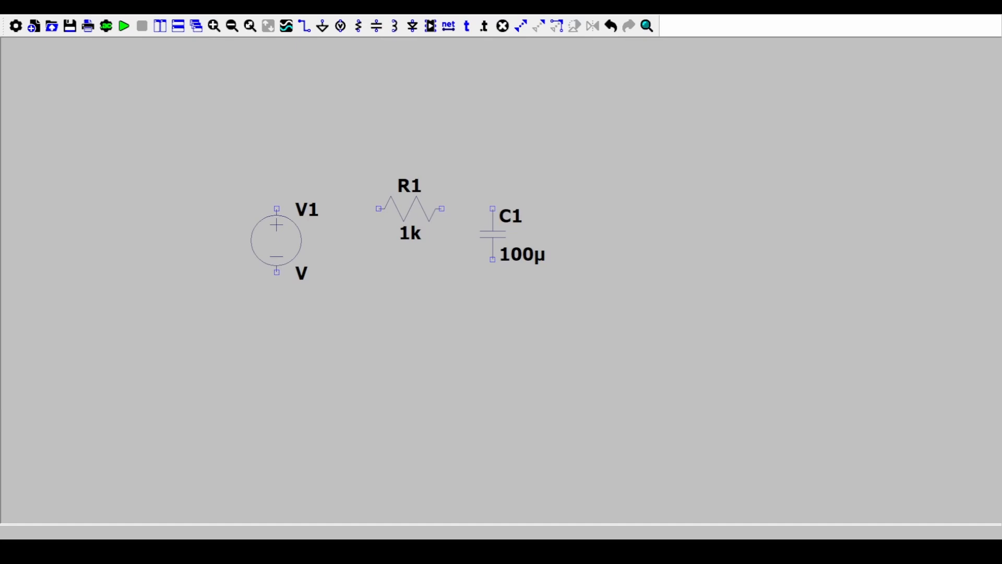
mouse_move(661, 372)
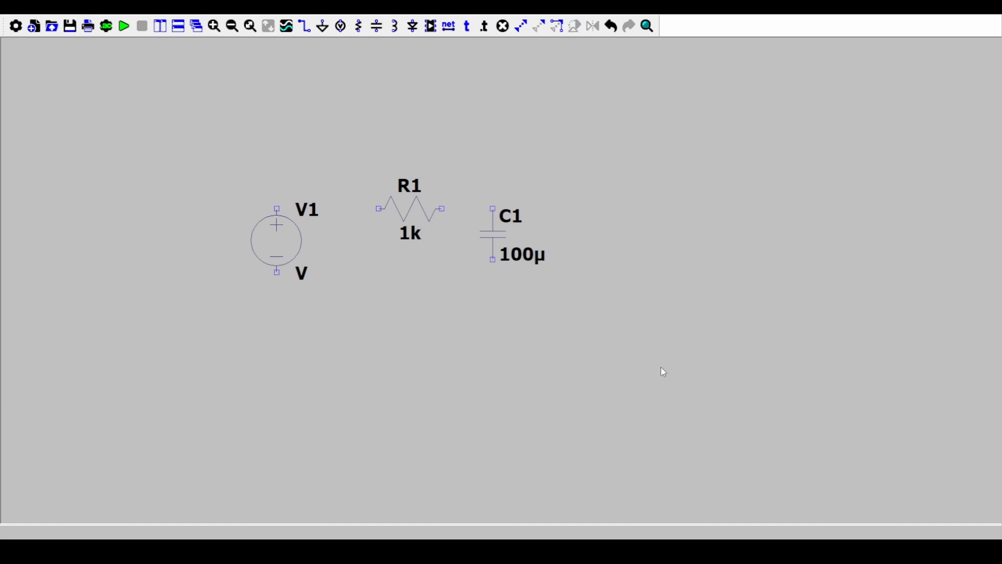
mouse_move(641, 380)
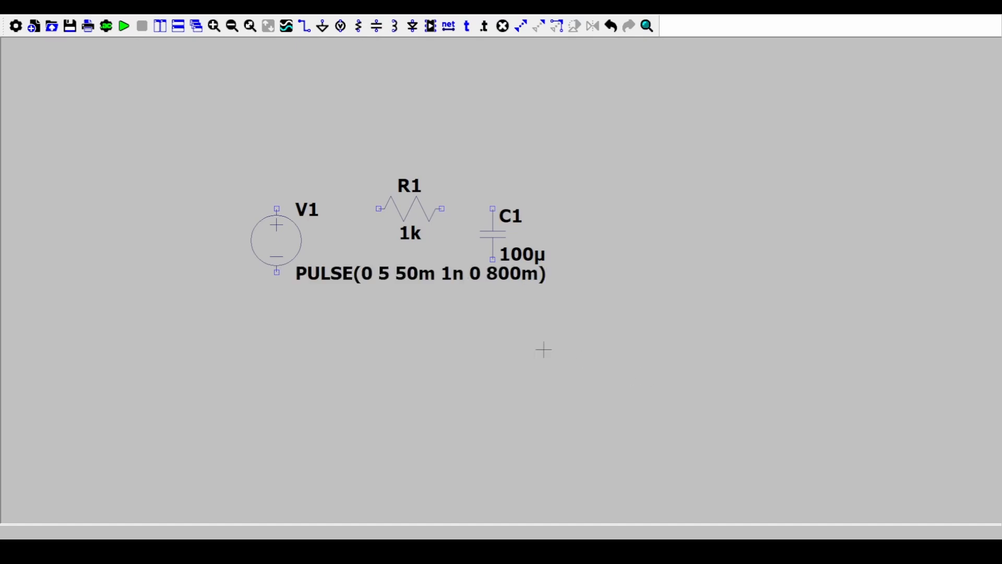
mouse_move(411, 286)
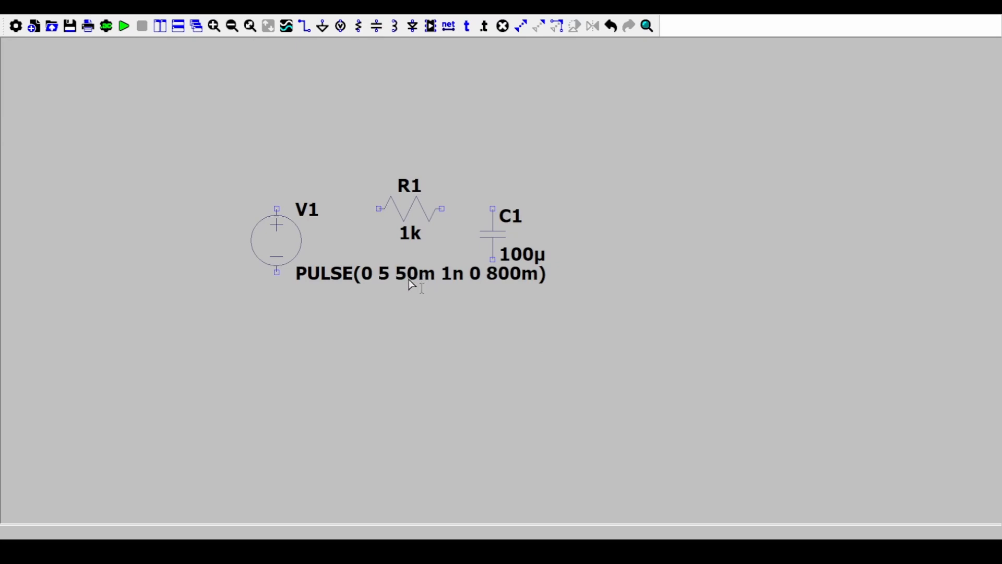
mouse_move(422, 278)
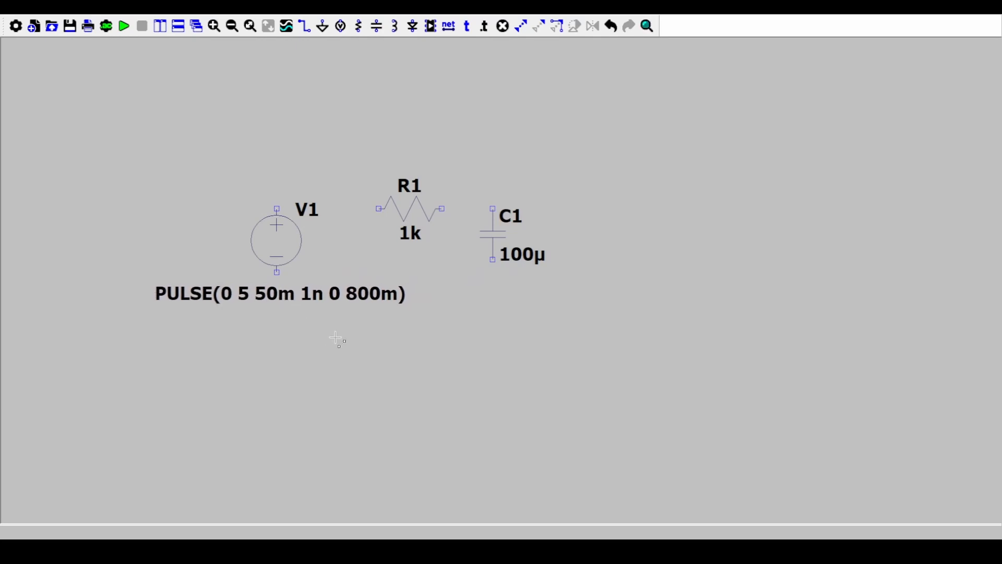
mouse_move(339, 337)
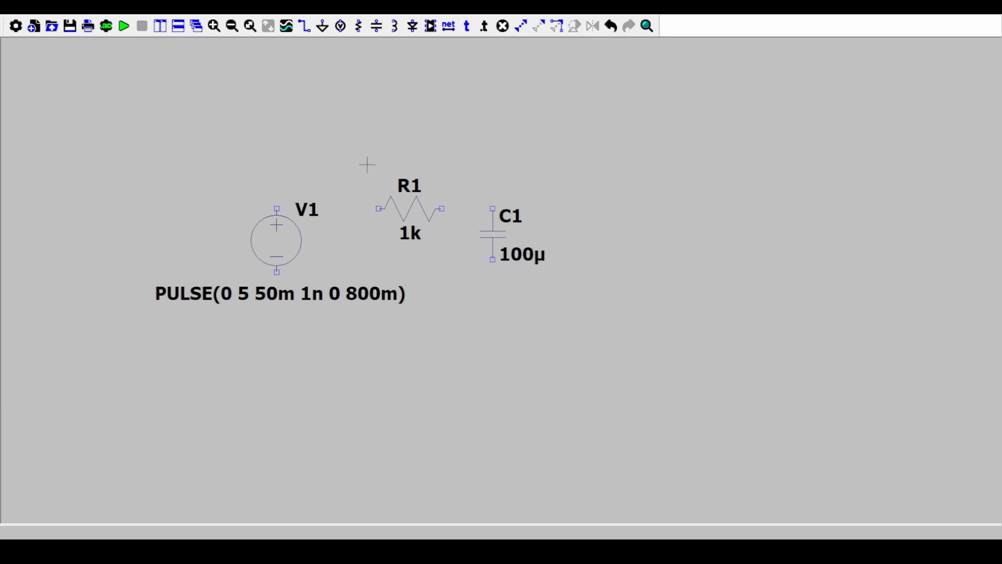
mouse_move(276, 209)
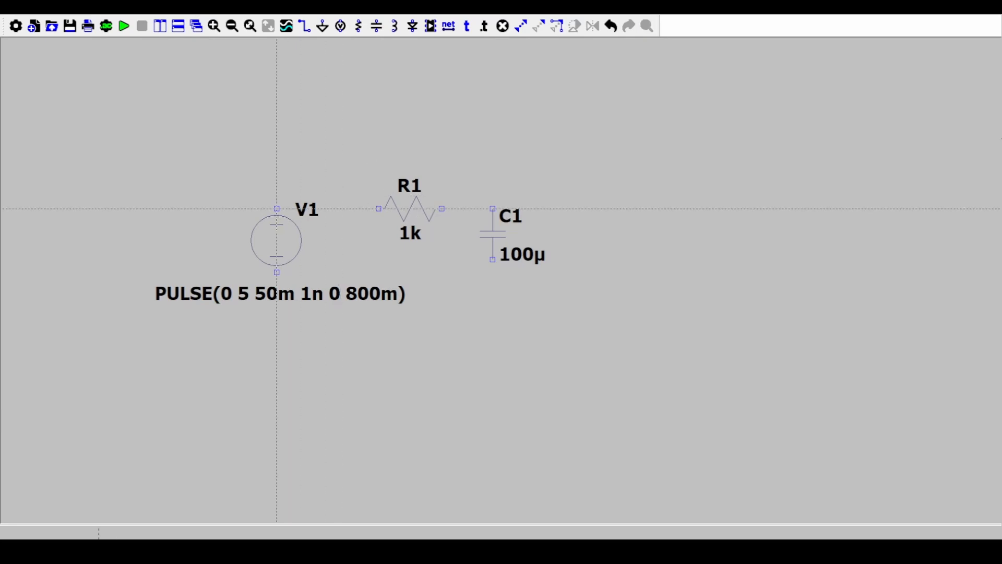
- Wire V1, R1 and C1 together into a closed loop
drag(275, 209, 377, 209)
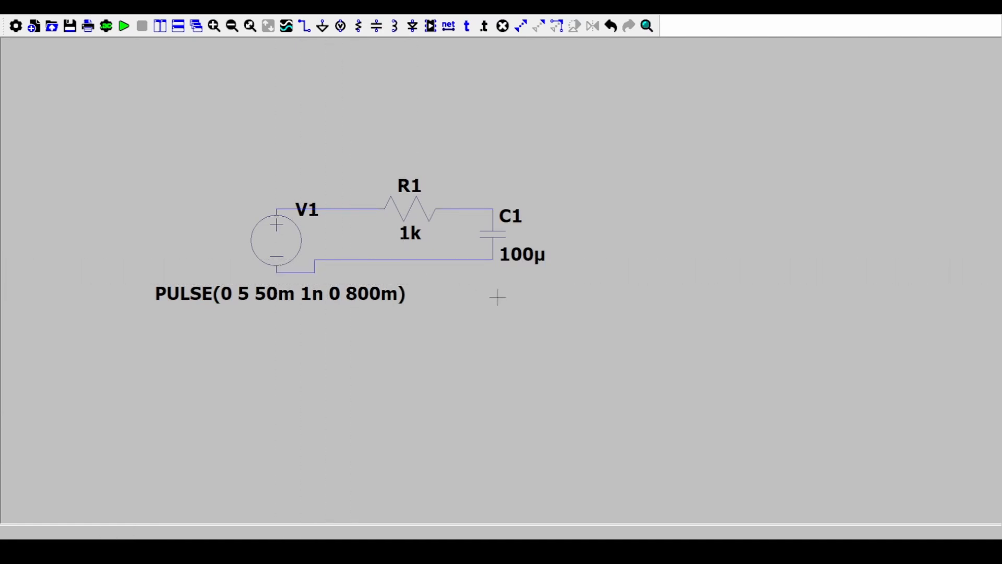
mouse_move(402, 211)
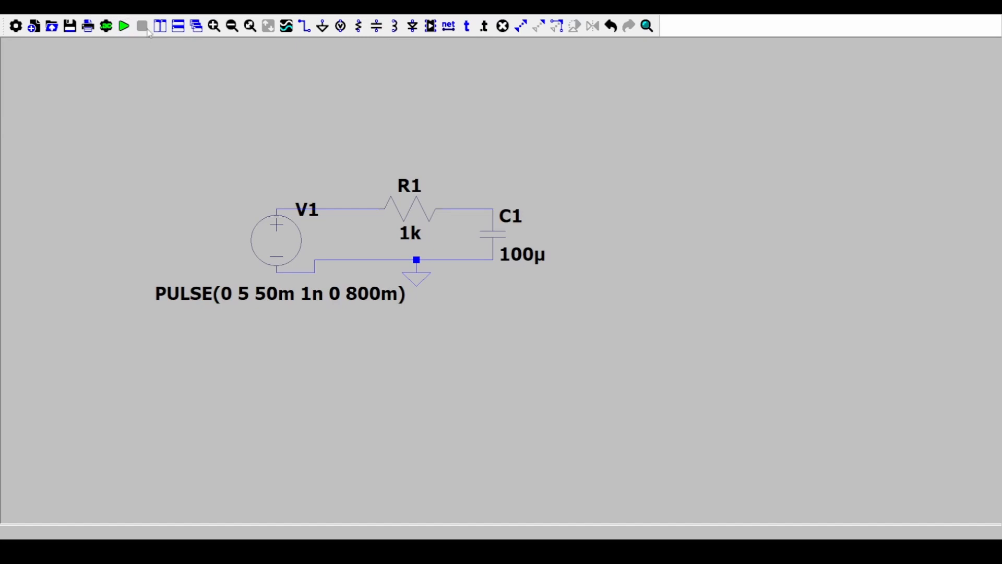
mouse_move(501, 229)
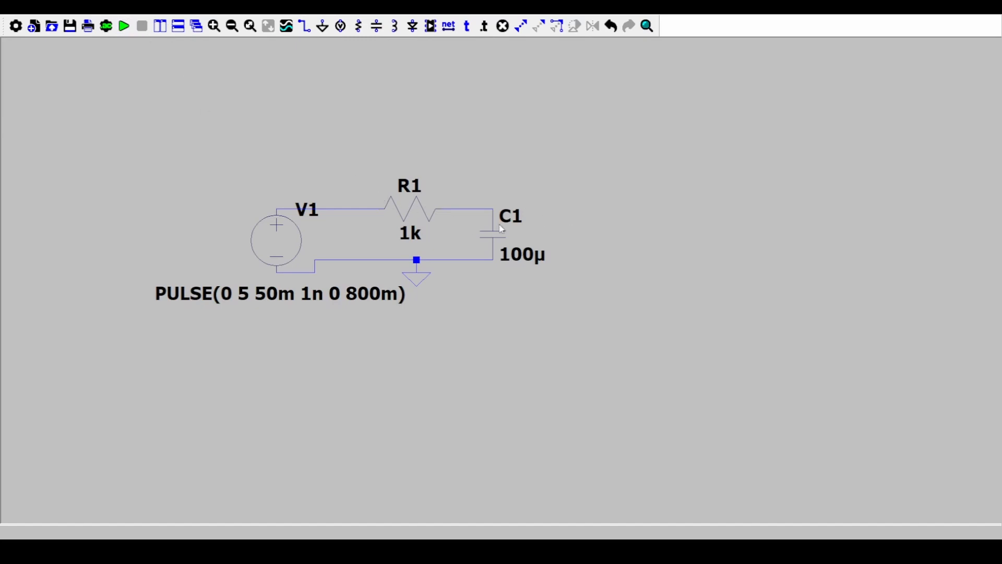
mouse_move(589, 221)
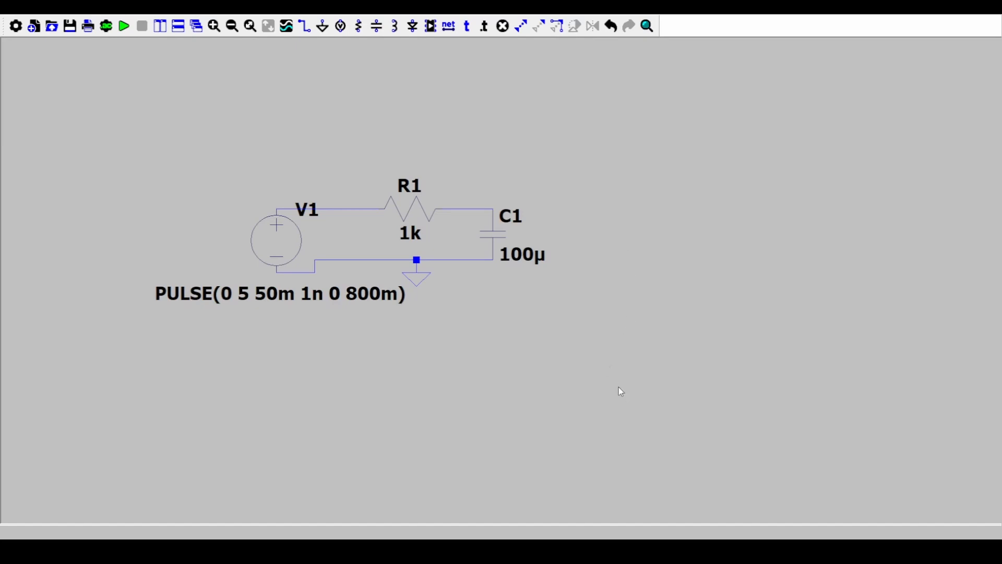
- Run the 800 ms transient simulation of the RC circuit
click(124, 25)
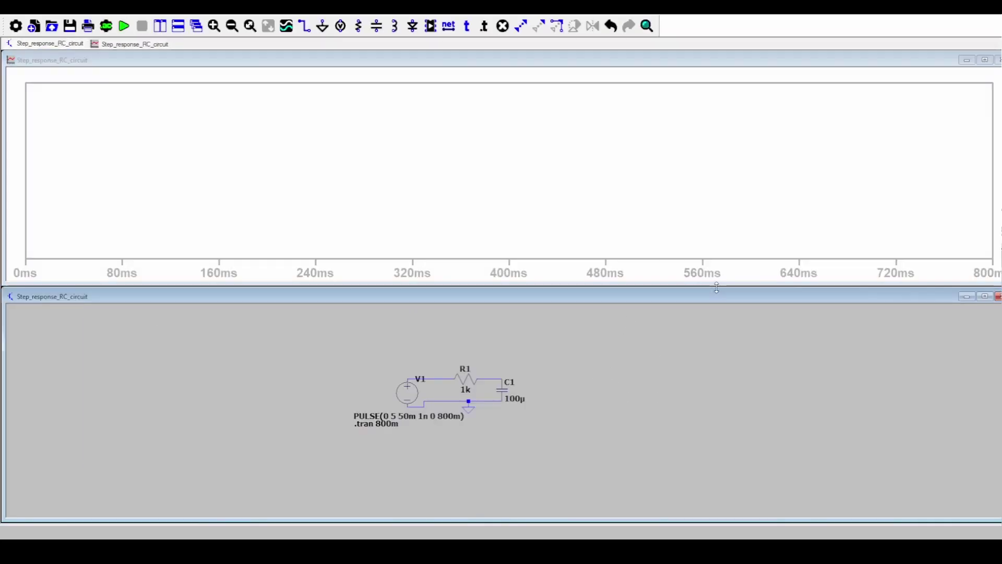
mouse_move(716, 288)
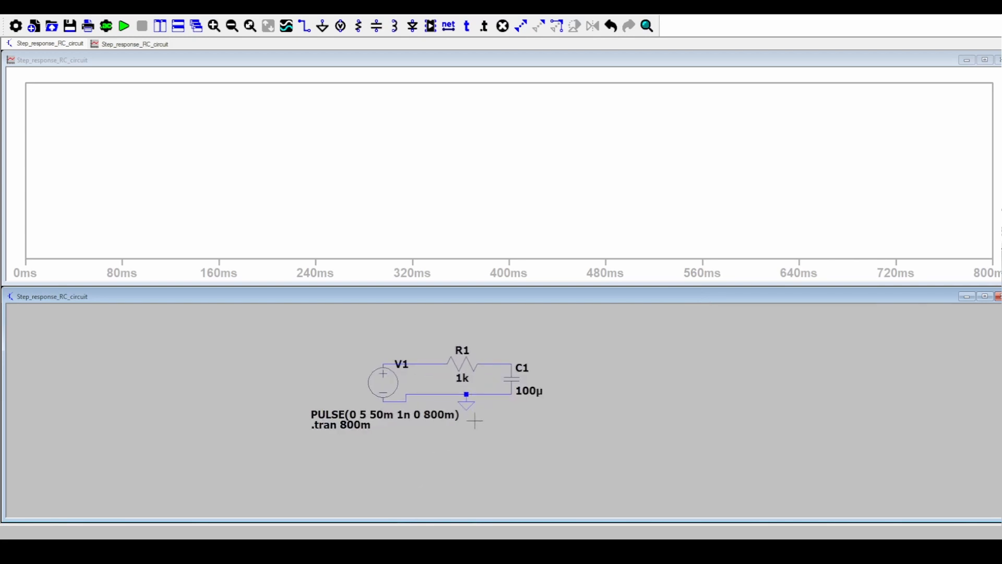
mouse_move(410, 350)
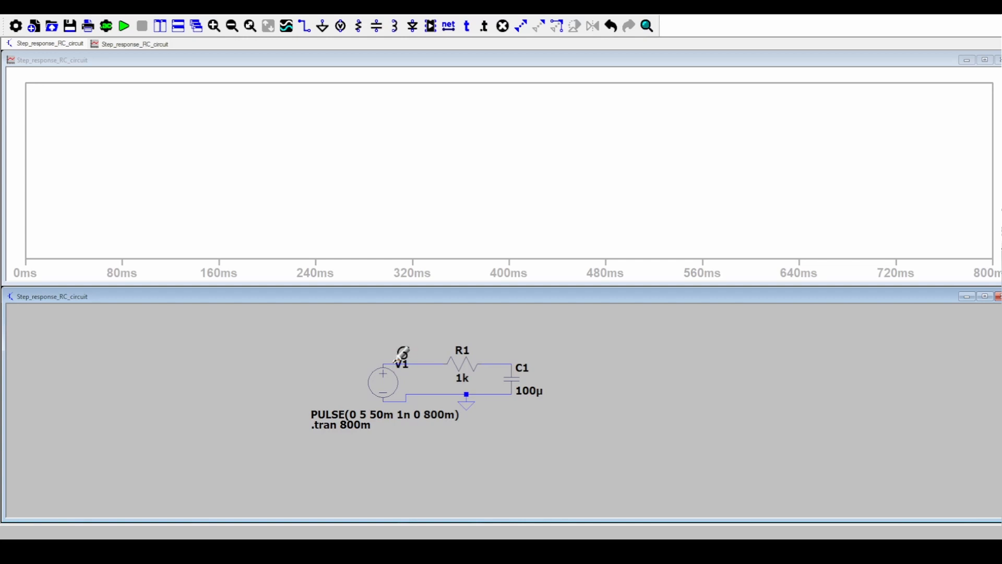
- Plot the input voltage V(n001) at V1's top node
click(401, 363)
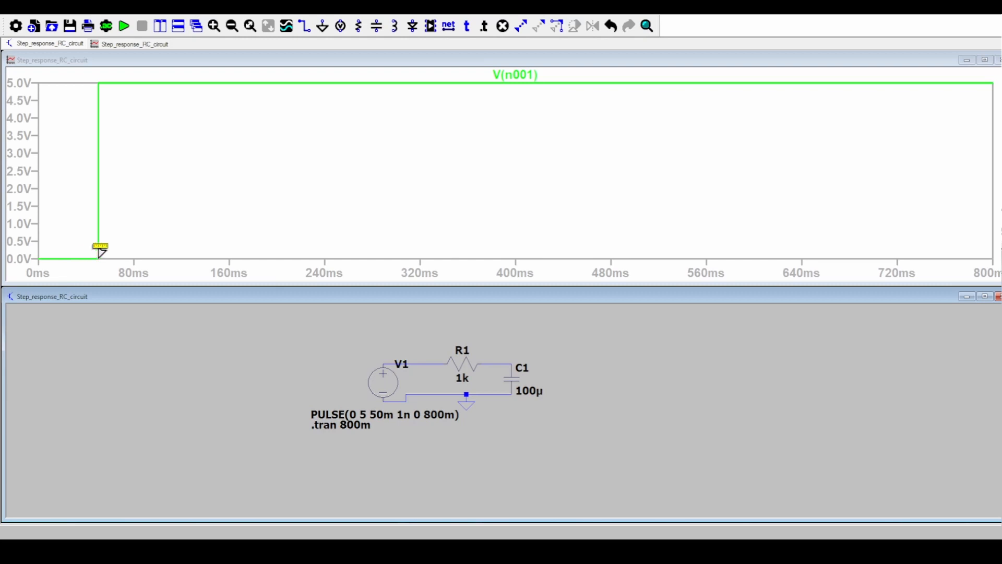
mouse_move(736, 72)
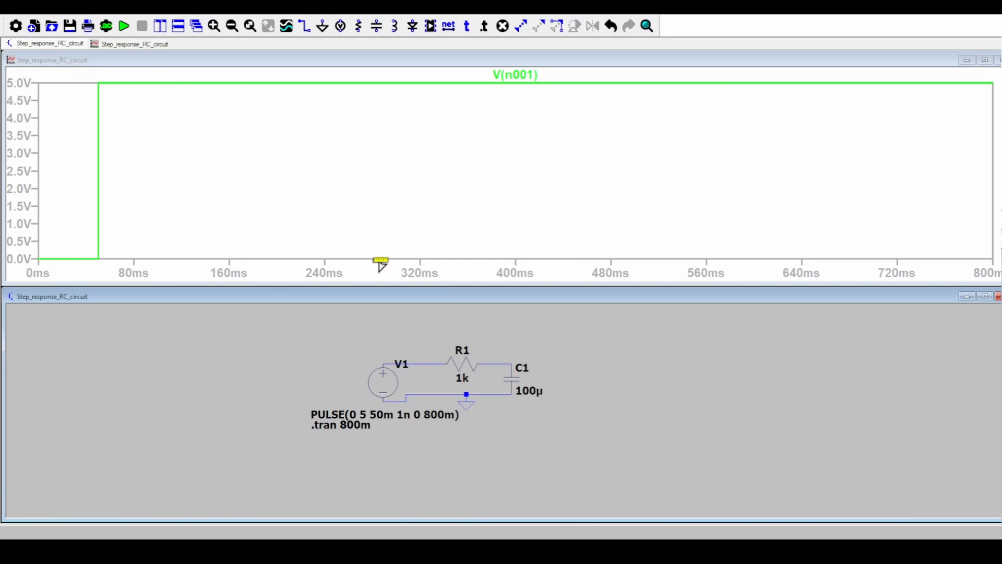
mouse_move(637, 394)
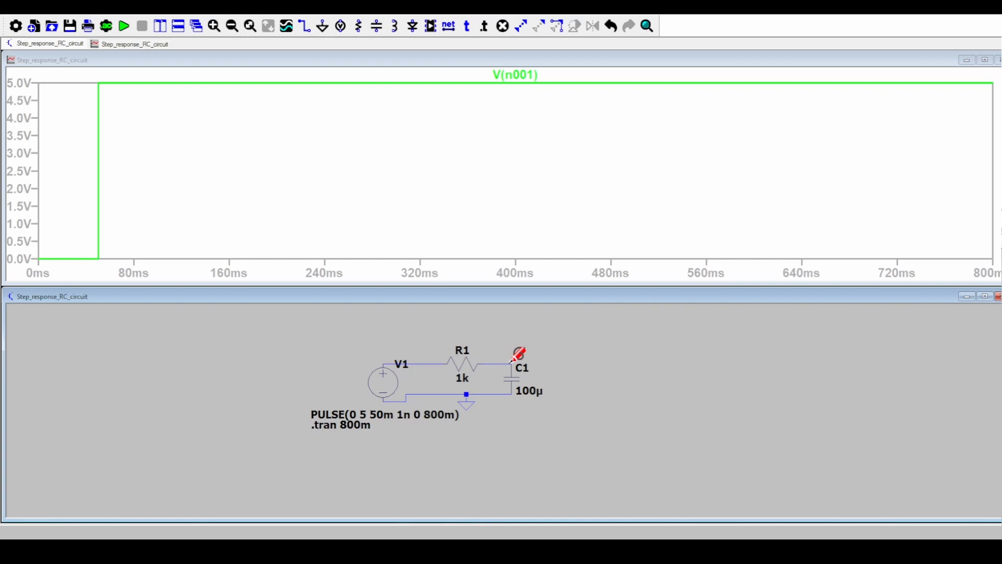
- Add the capacitor voltage V(n002) trace alongside the input pulse
click(519, 356)
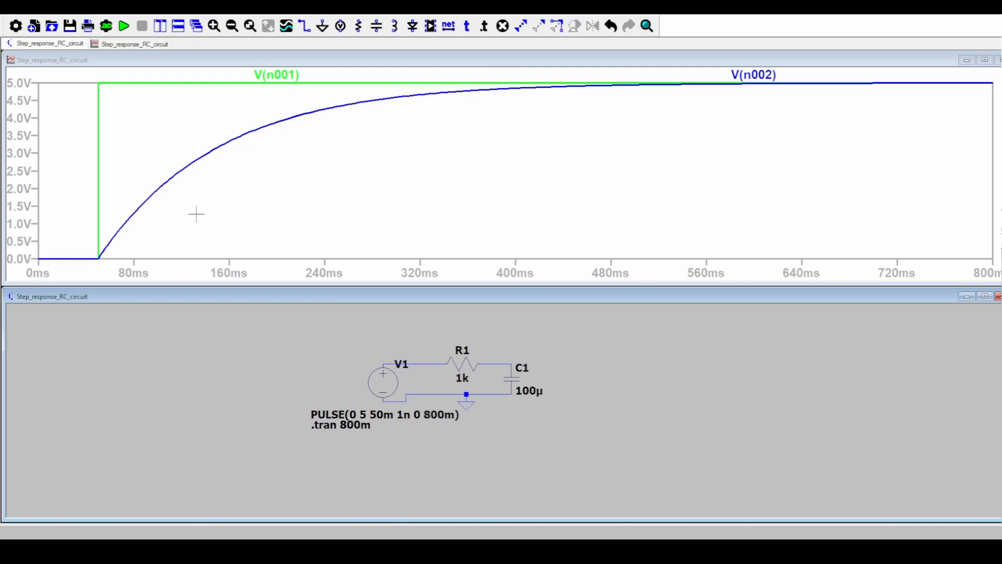
mouse_move(630, 339)
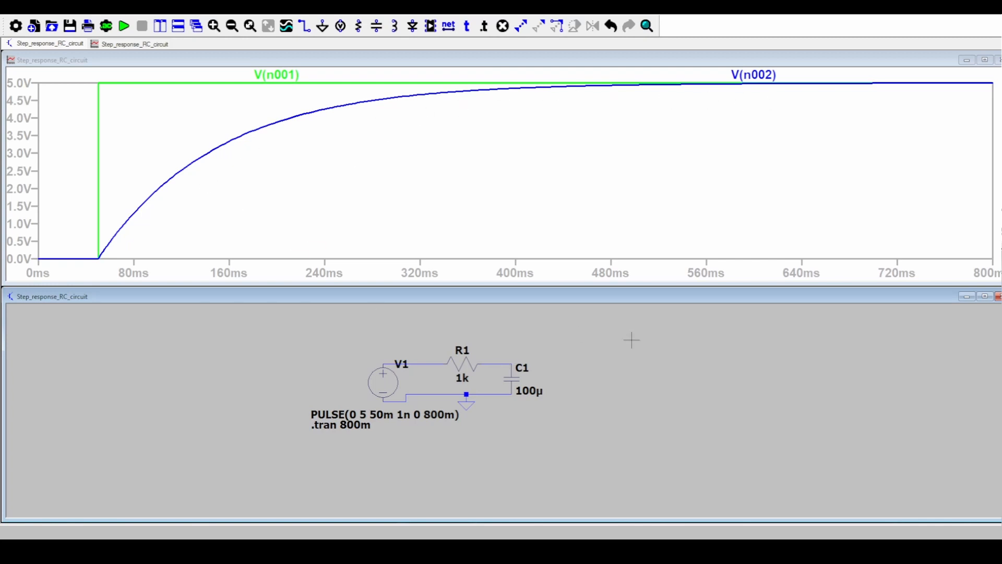
mouse_move(628, 405)
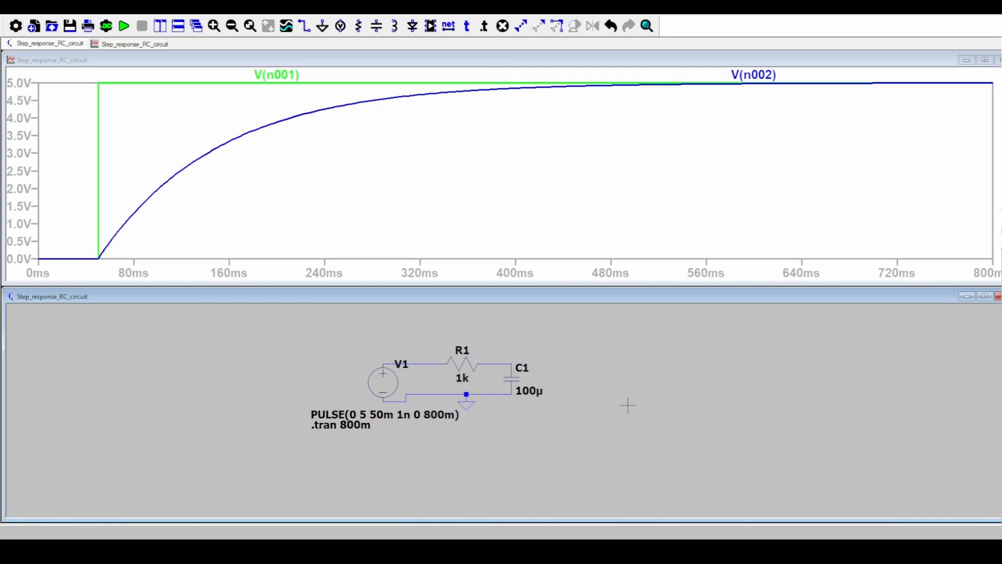
mouse_move(900, 125)
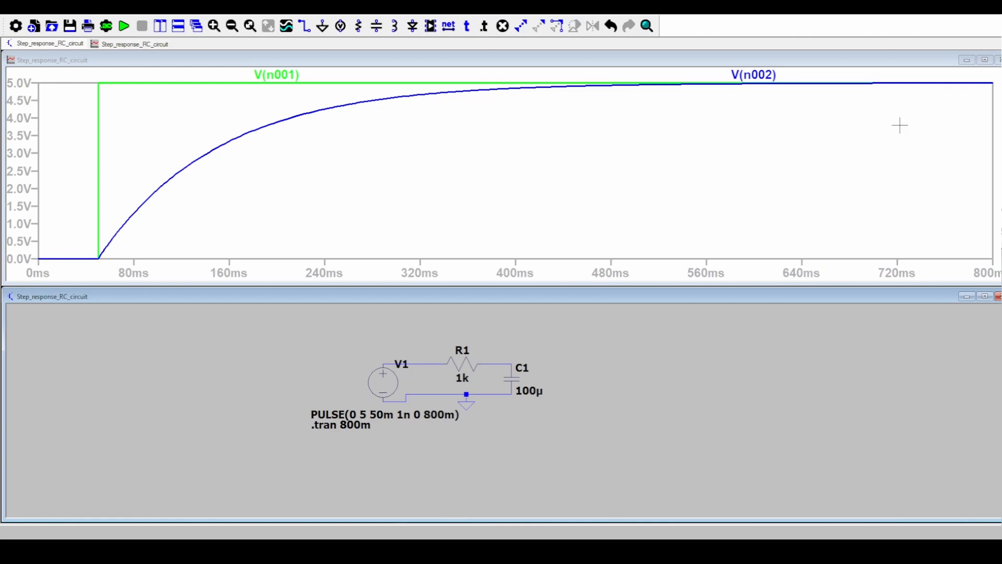
mouse_move(985, 59)
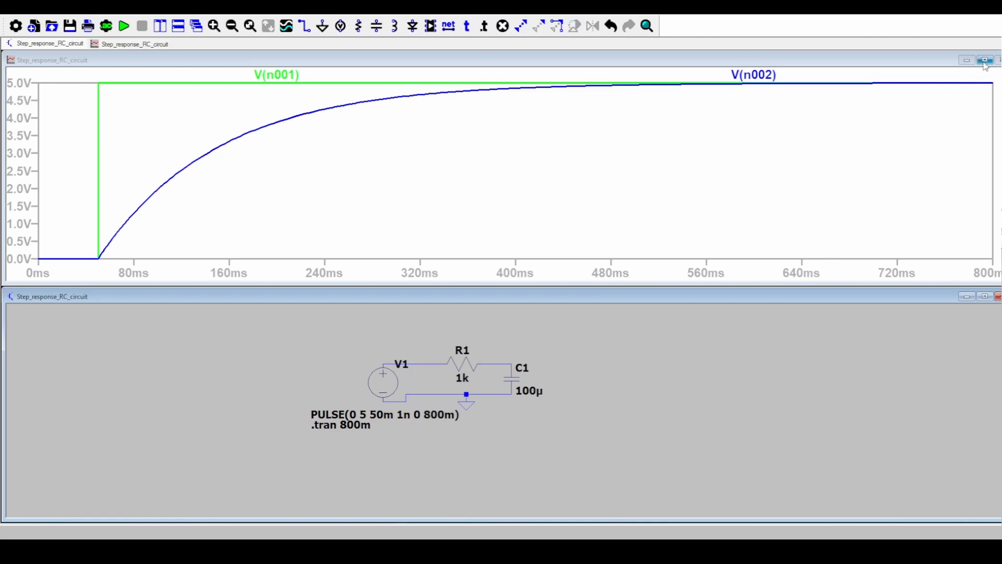
- Maximize the waveform window so the plot fills the workspace
click(984, 60)
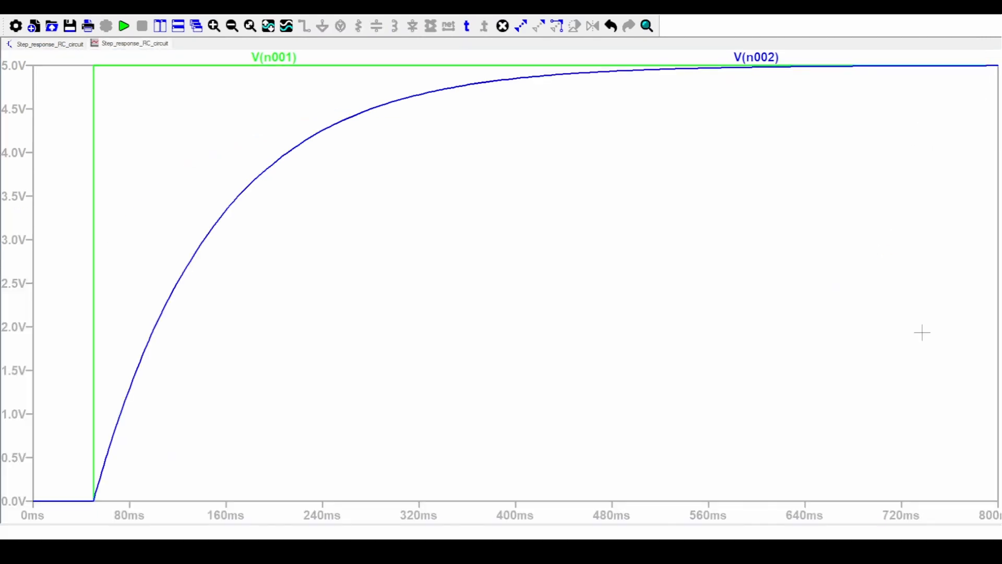
mouse_move(650, 228)
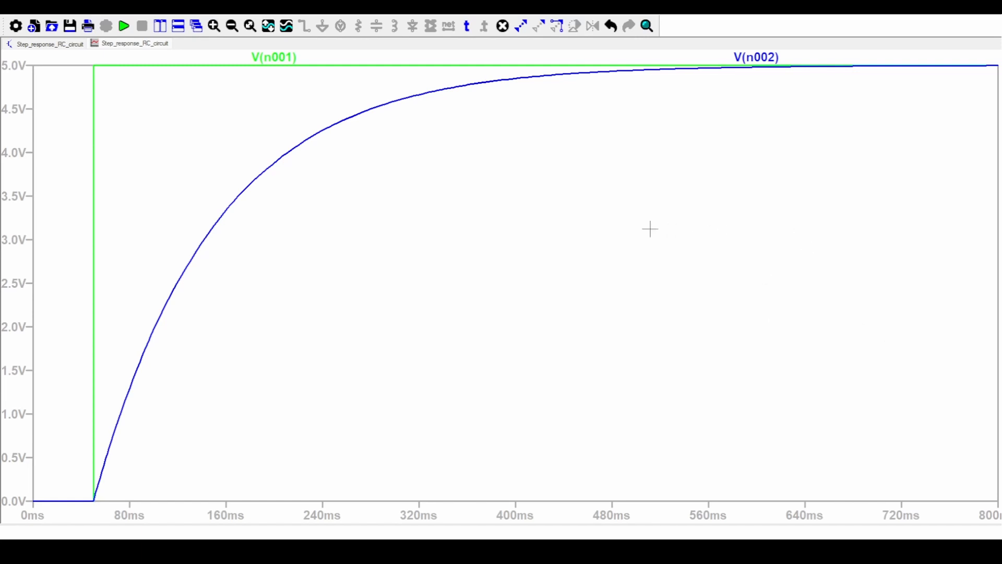
mouse_move(421, 196)
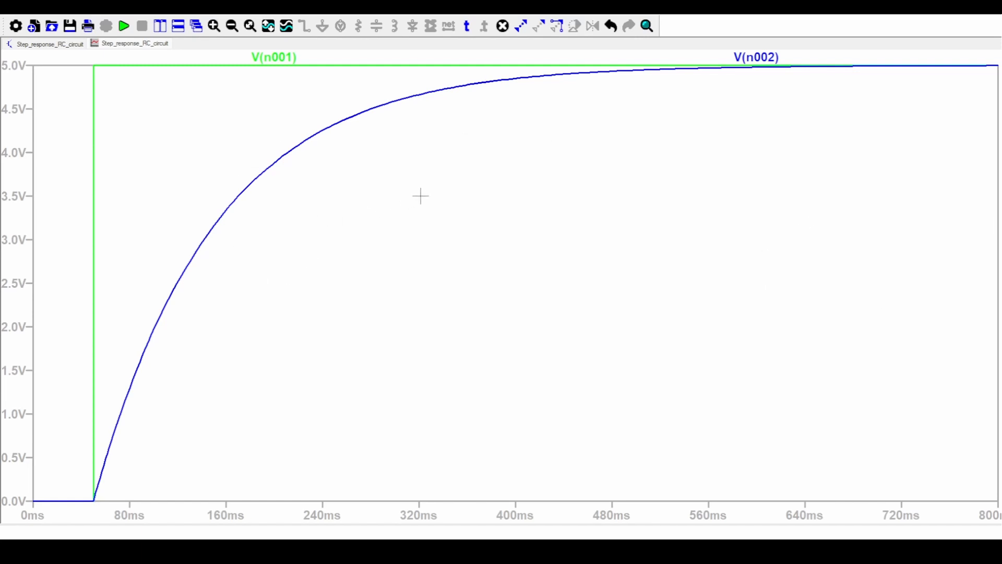
mouse_move(166, 391)
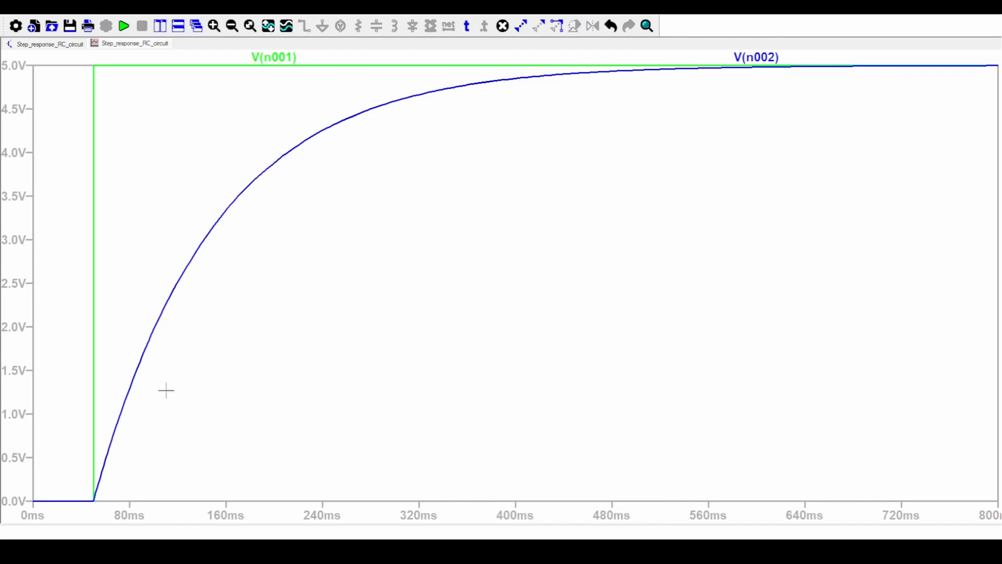
mouse_move(765, 78)
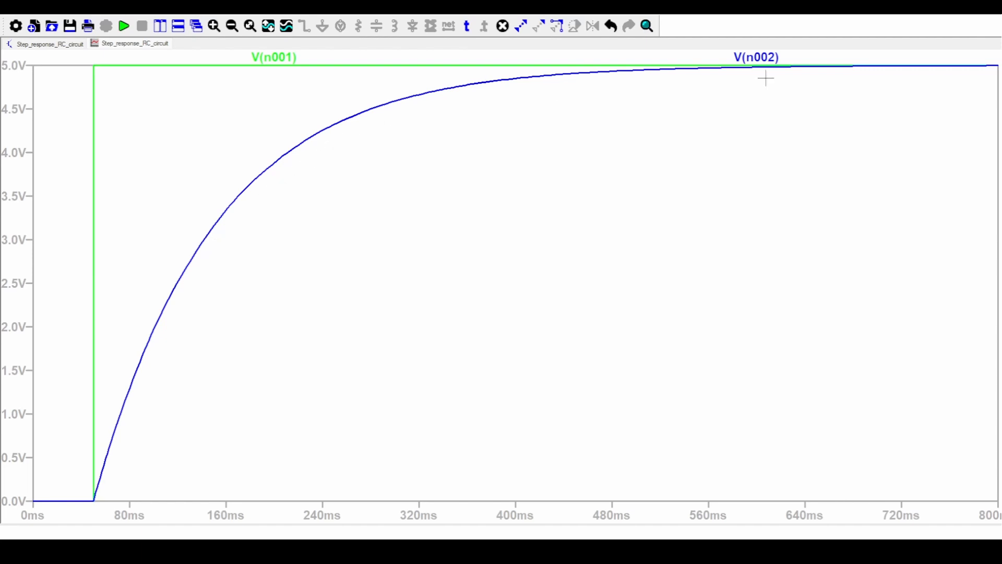
mouse_move(791, 64)
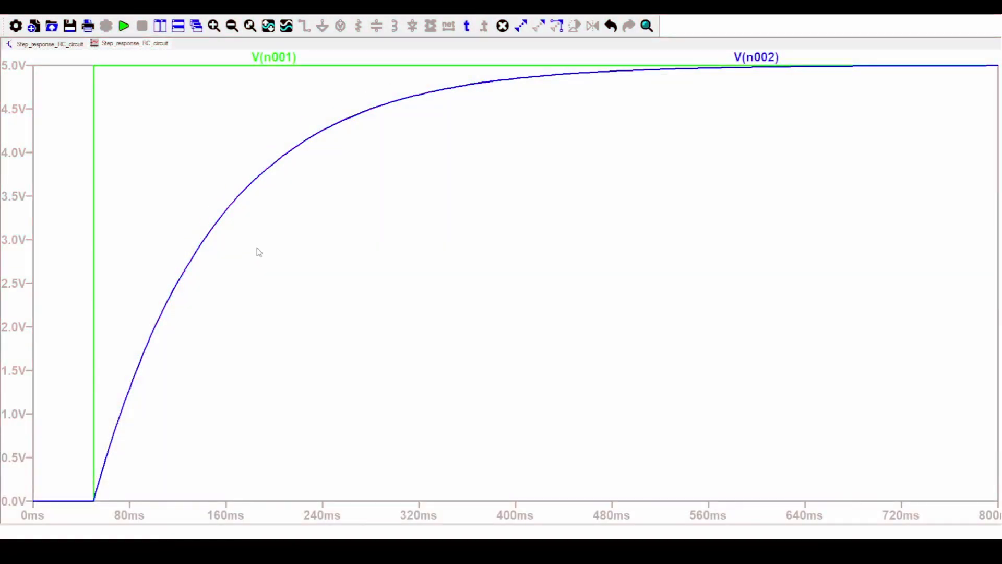
mouse_move(331, 278)
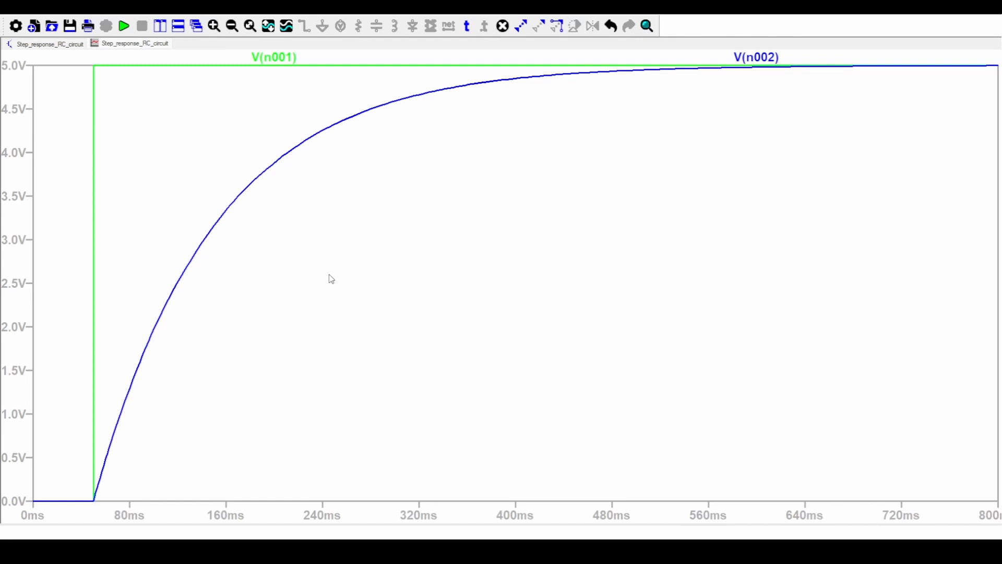
click(515, 78)
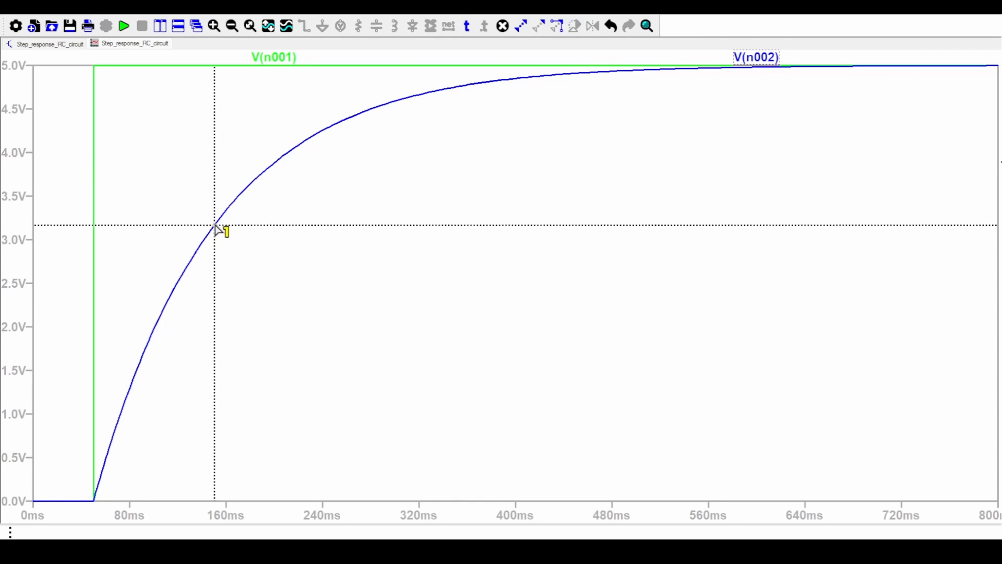
mouse_move(838, 325)
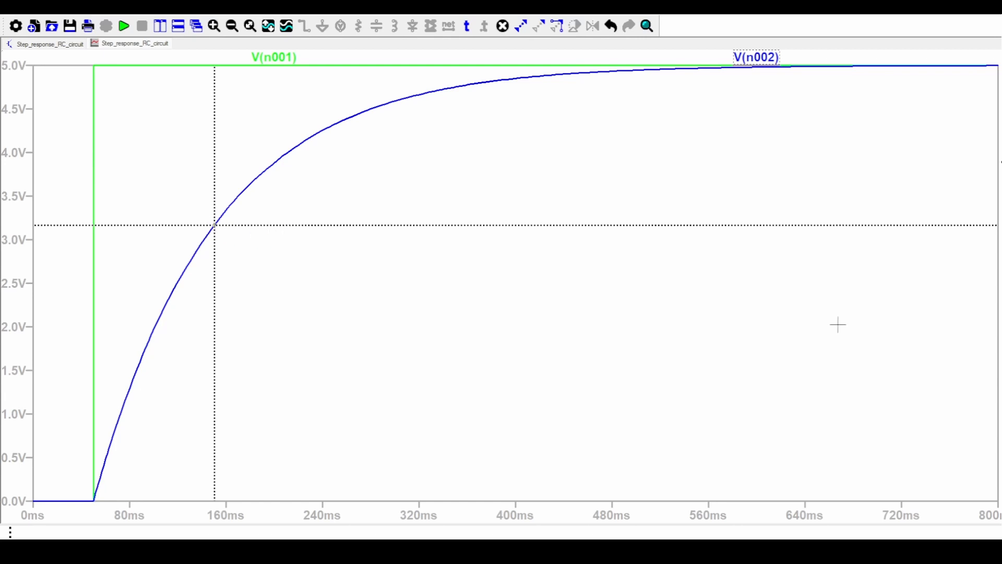
mouse_move(446, 250)
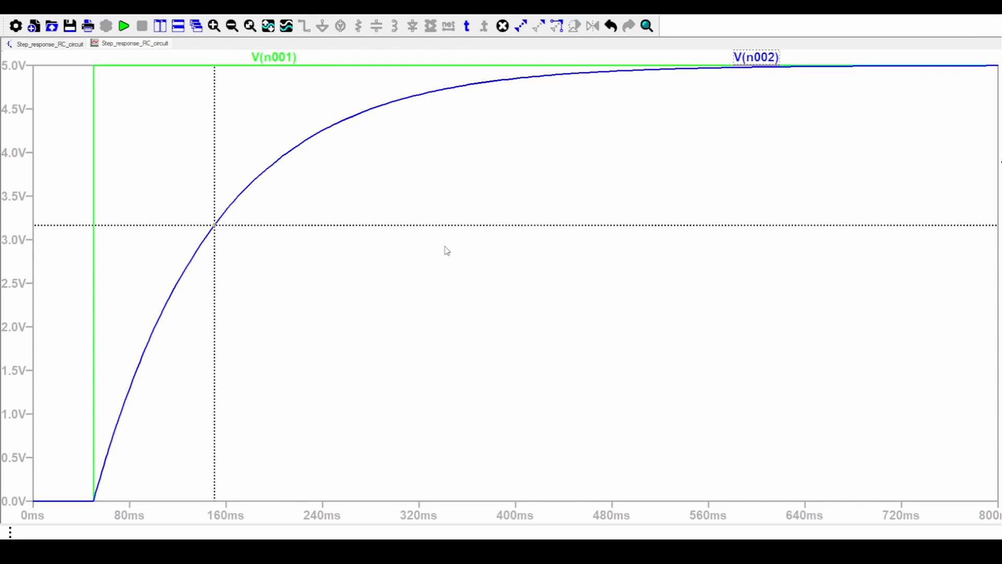
mouse_move(405, 284)
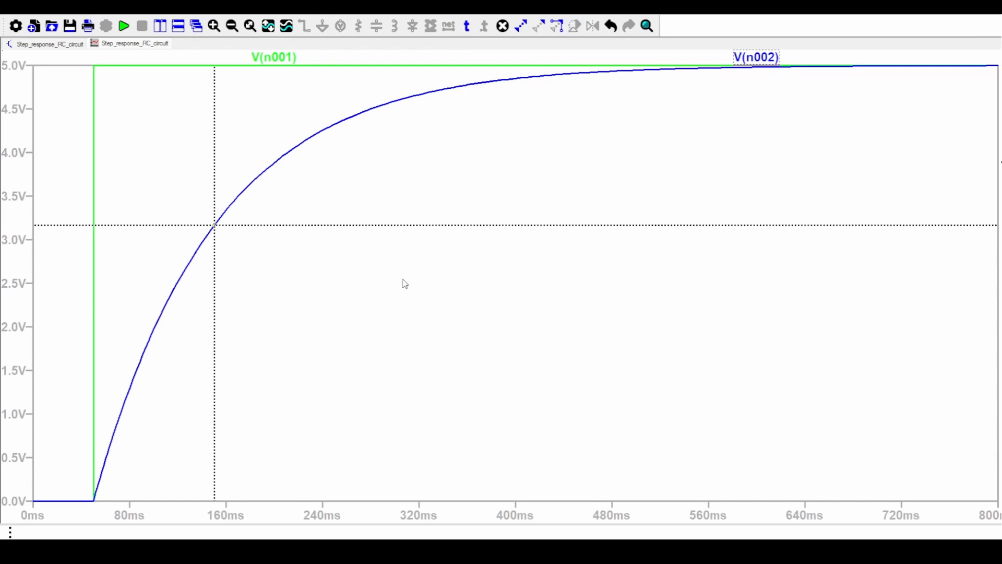
mouse_move(416, 275)
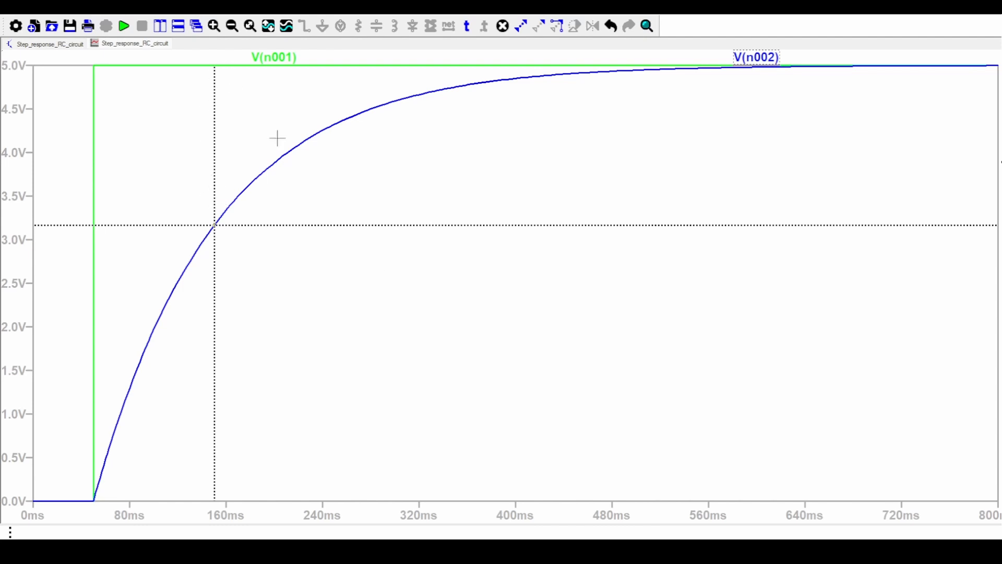
mouse_move(373, 194)
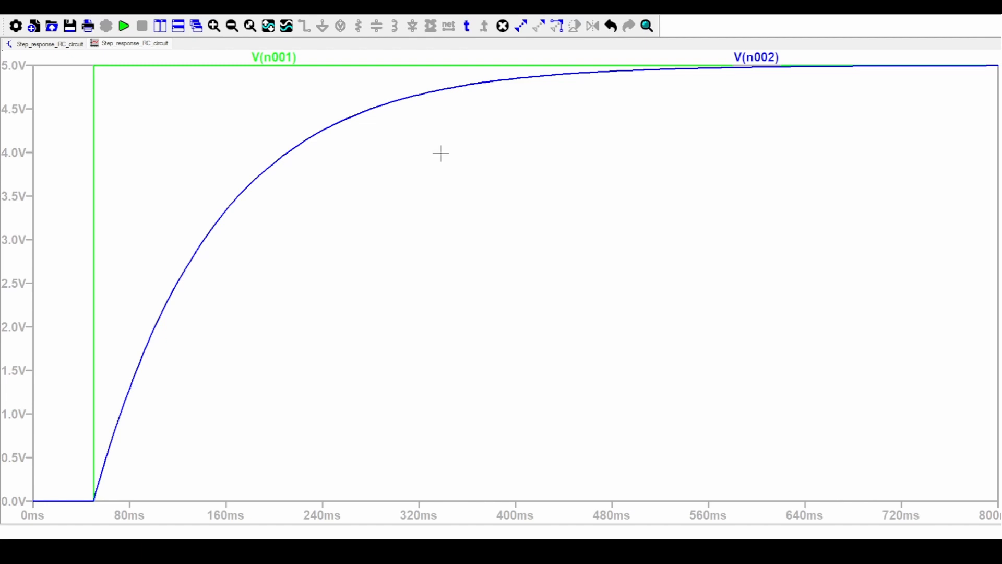
mouse_move(581, 162)
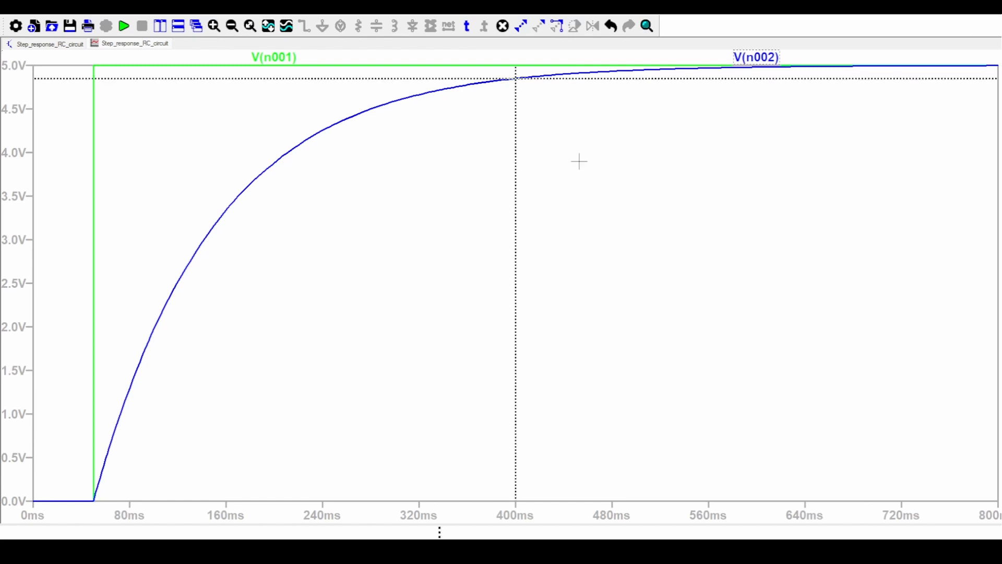
mouse_move(515, 80)
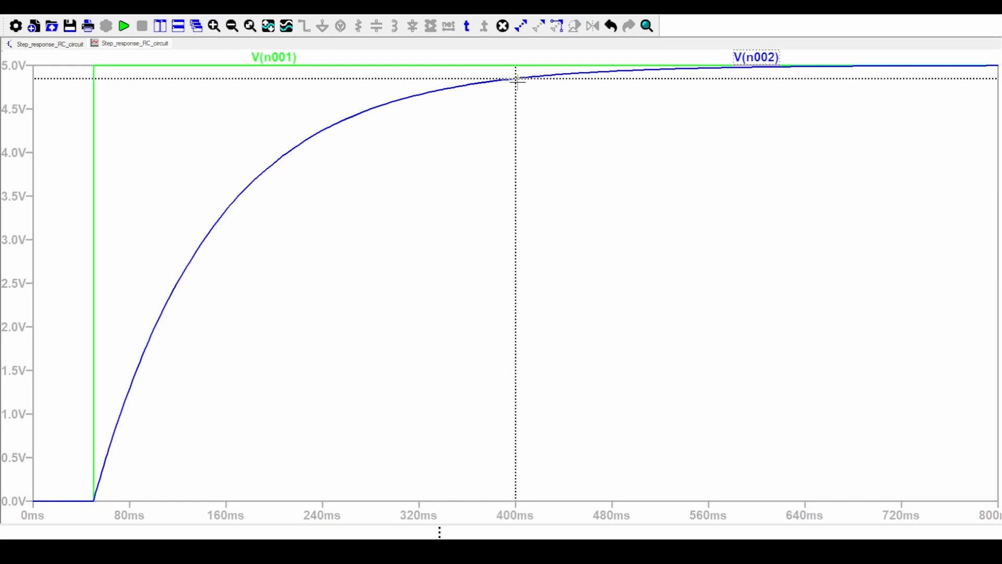
mouse_move(452, 203)
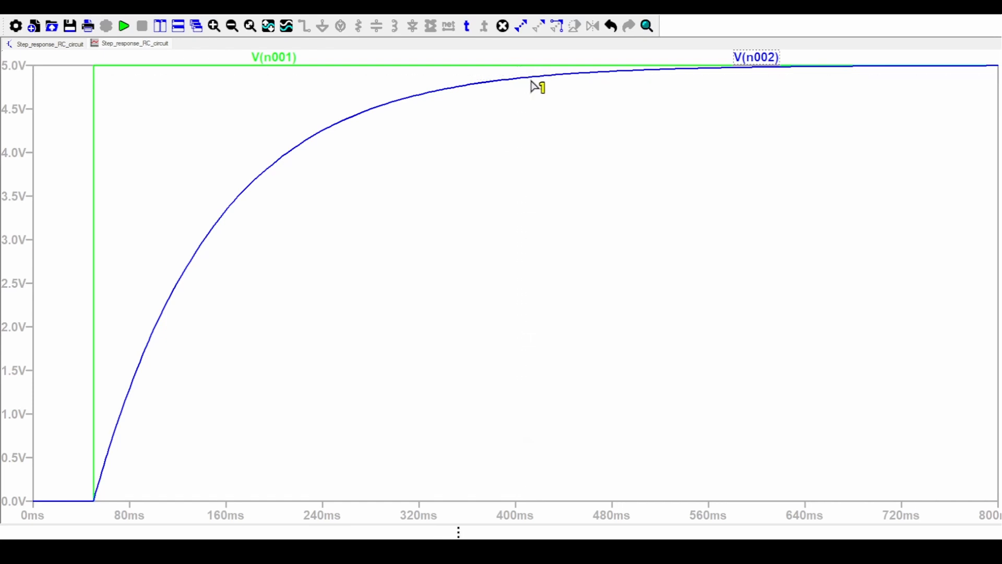
mouse_move(666, 94)
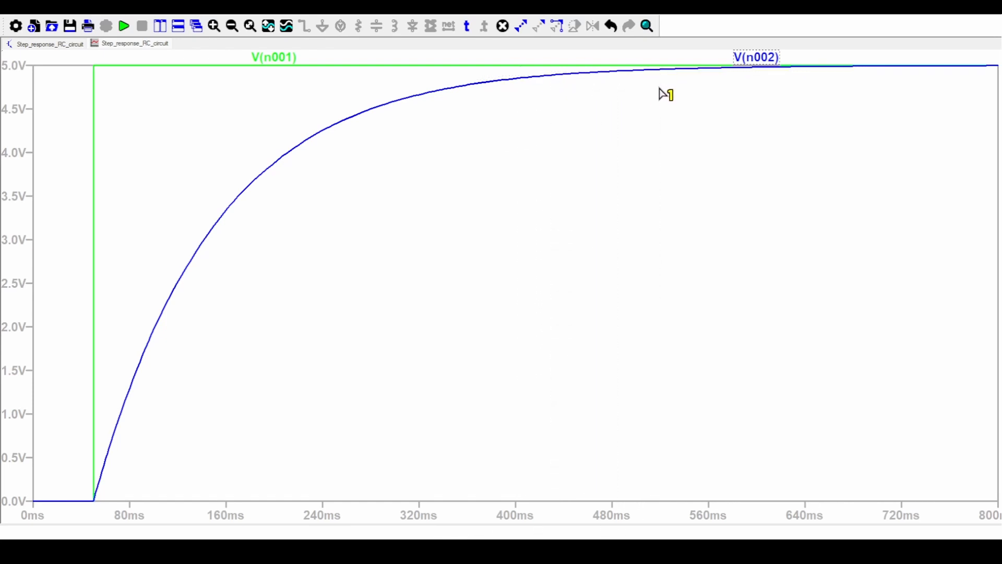
mouse_move(691, 94)
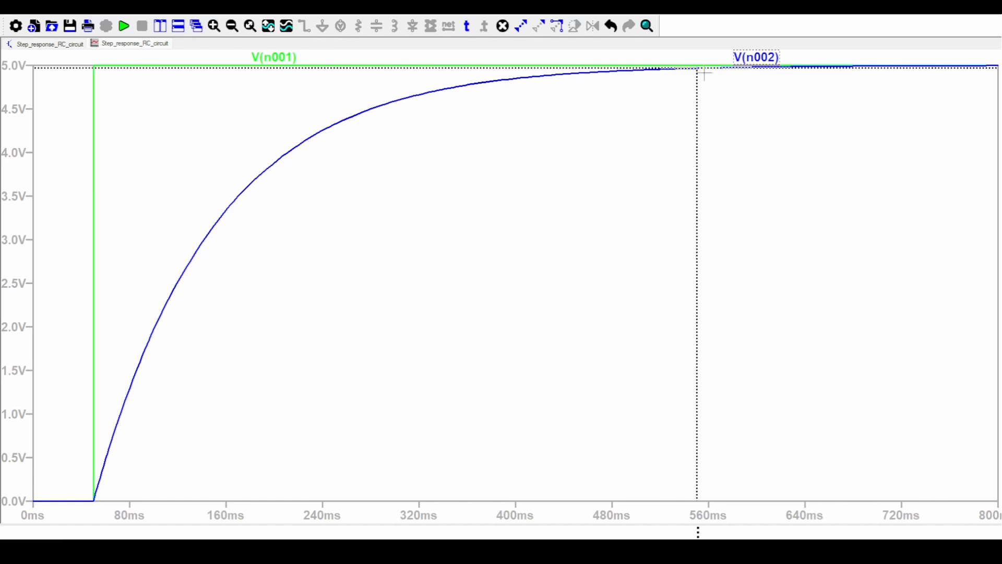
mouse_move(405, 274)
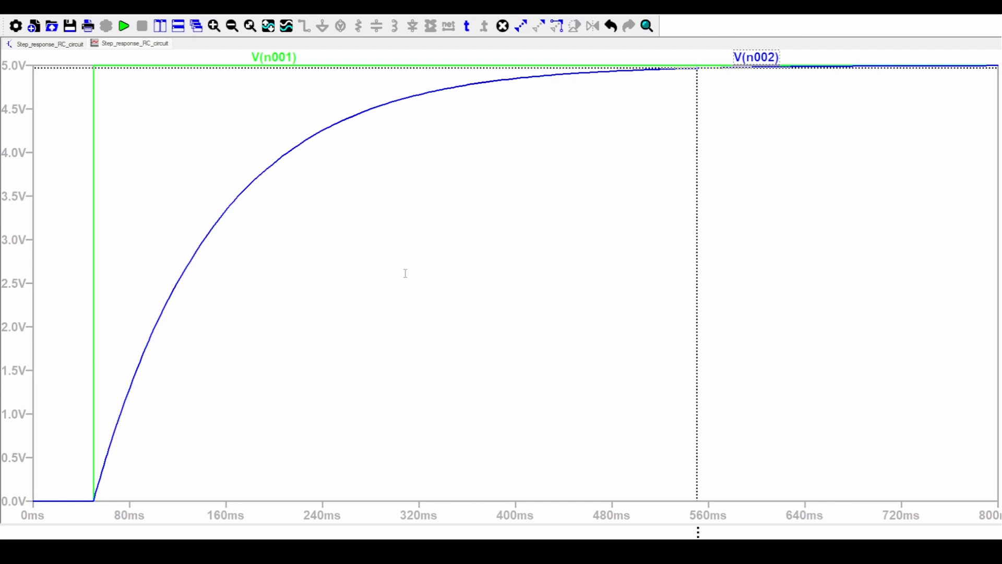
mouse_move(421, 284)
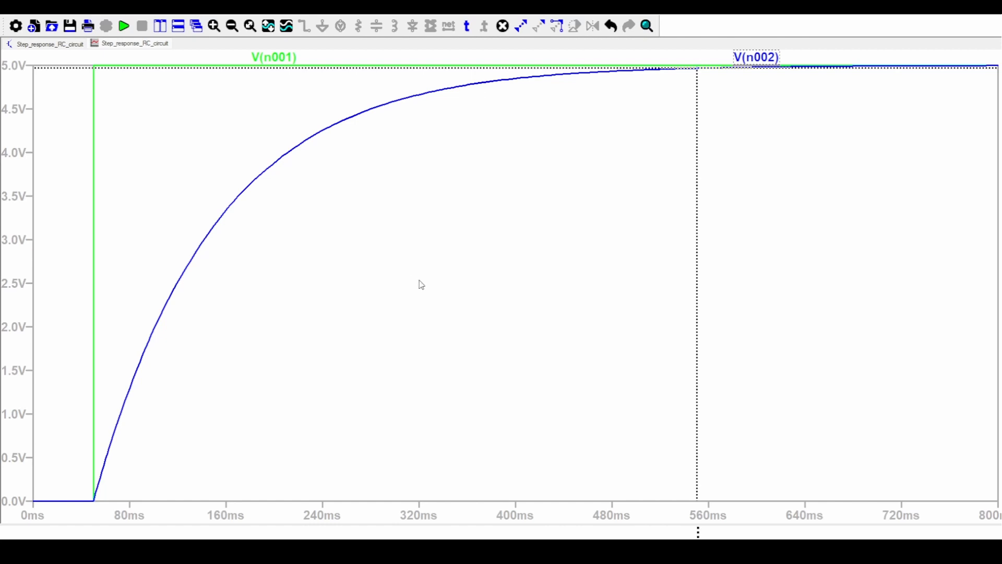
mouse_move(690, 81)
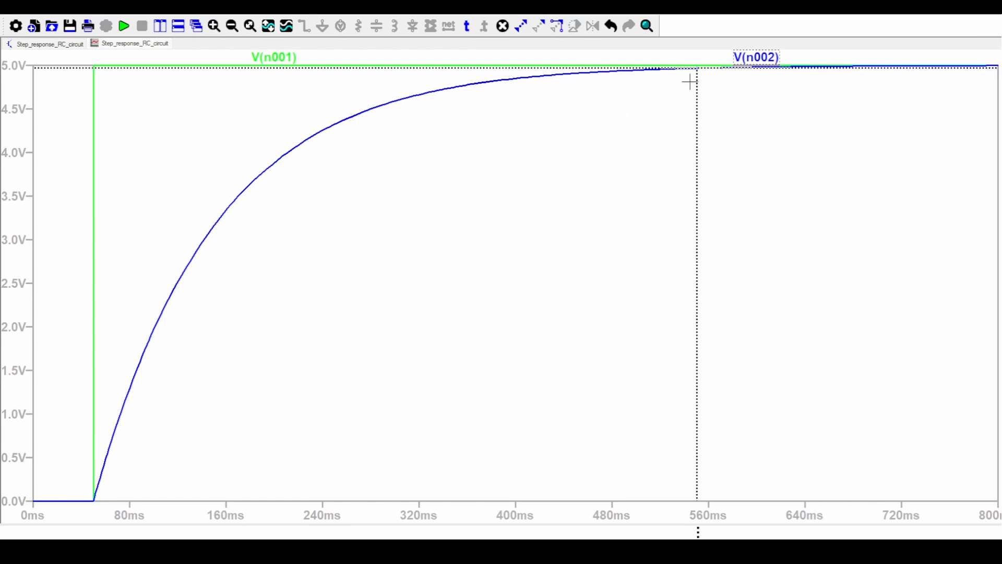